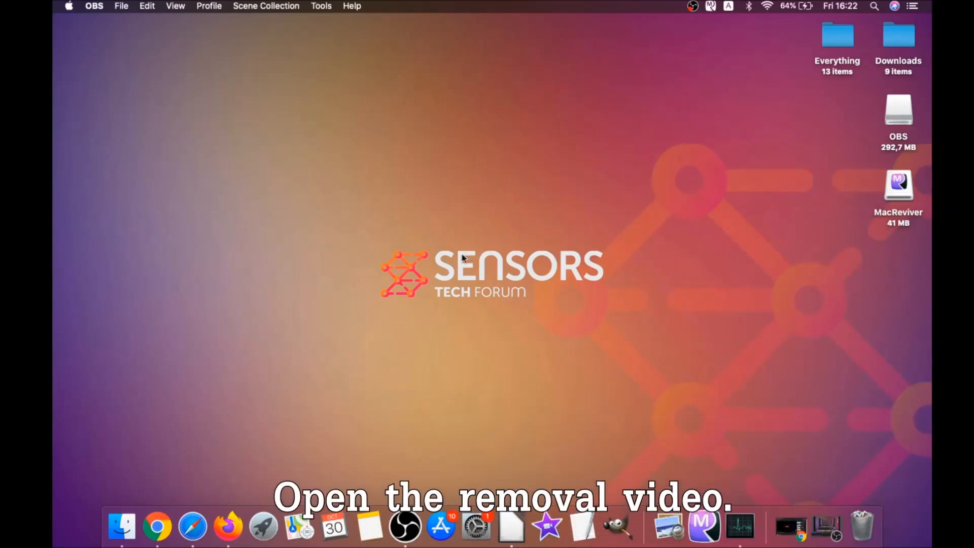
Step: Follow the removal video's guide link to the SpyHunter for Mac download page
left_click(169, 528)
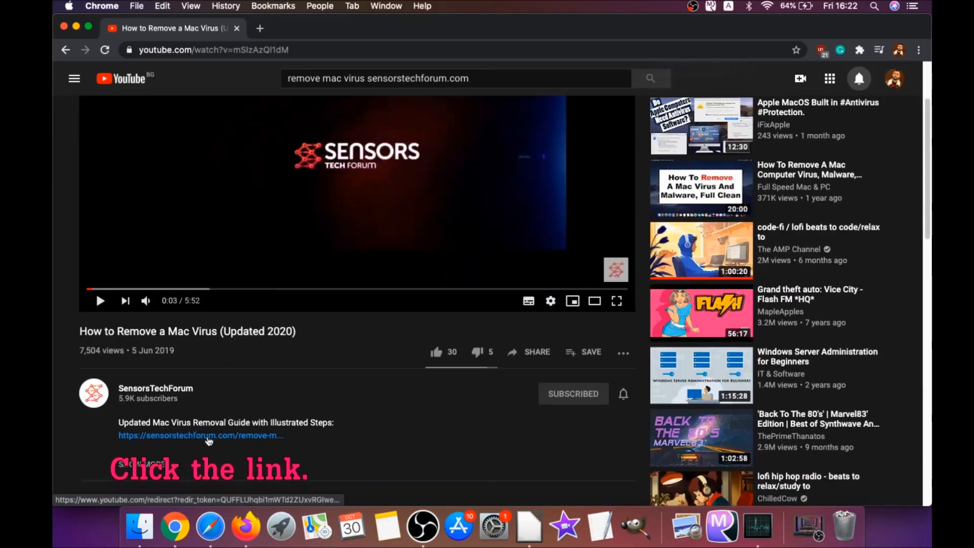
left_click(200, 435)
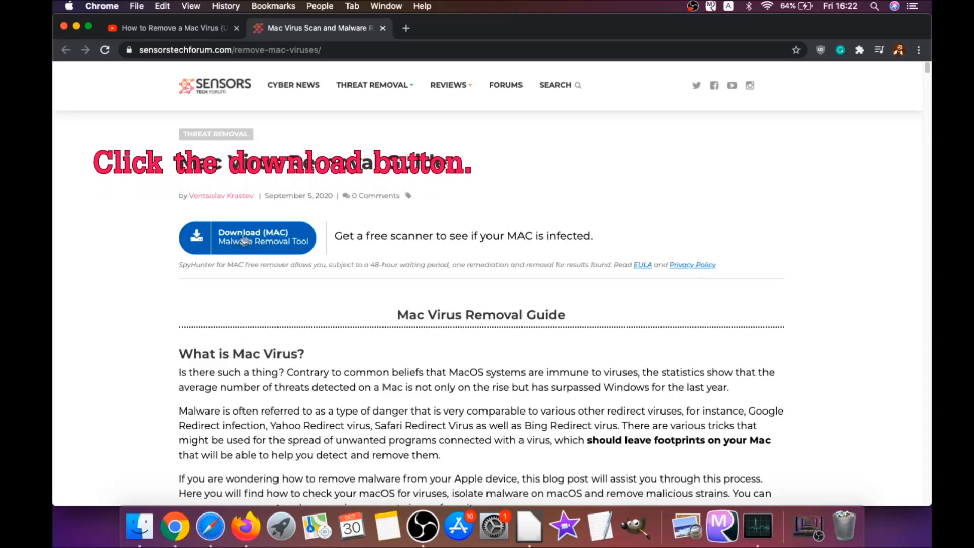
left_click(246, 237)
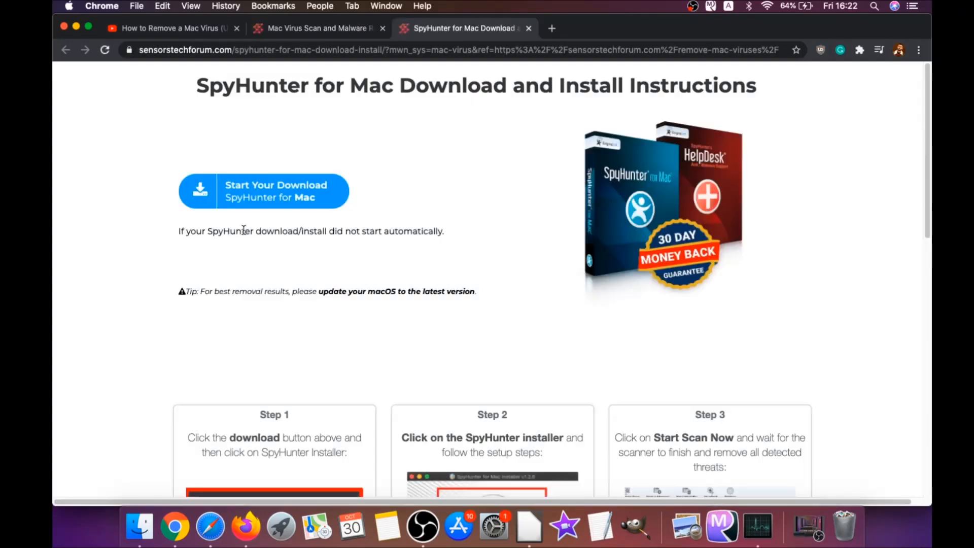
mouse_move(483, 291)
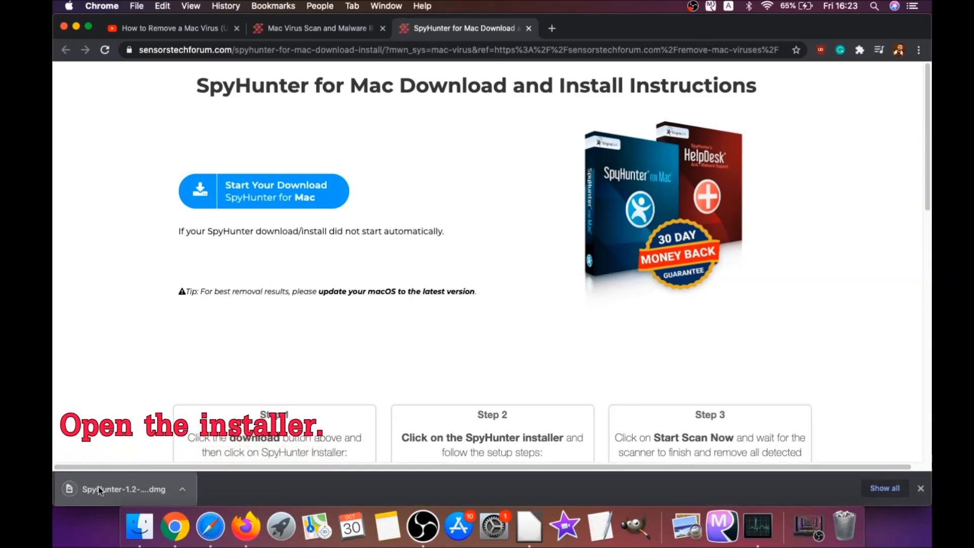
Step: Run the SpyHunter installer from the downloaded disk image, accept the license, and start installing
left_click(115, 489)
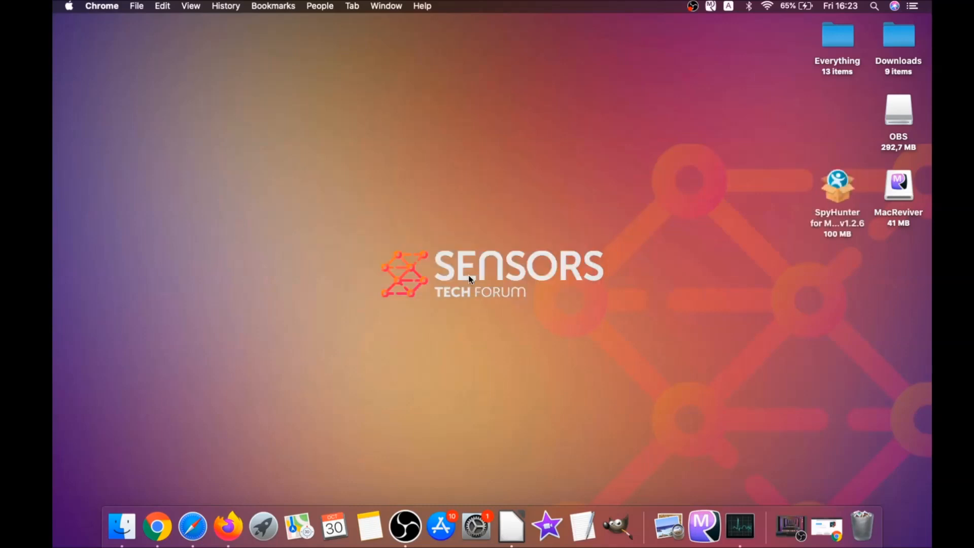
double_click(836, 185)
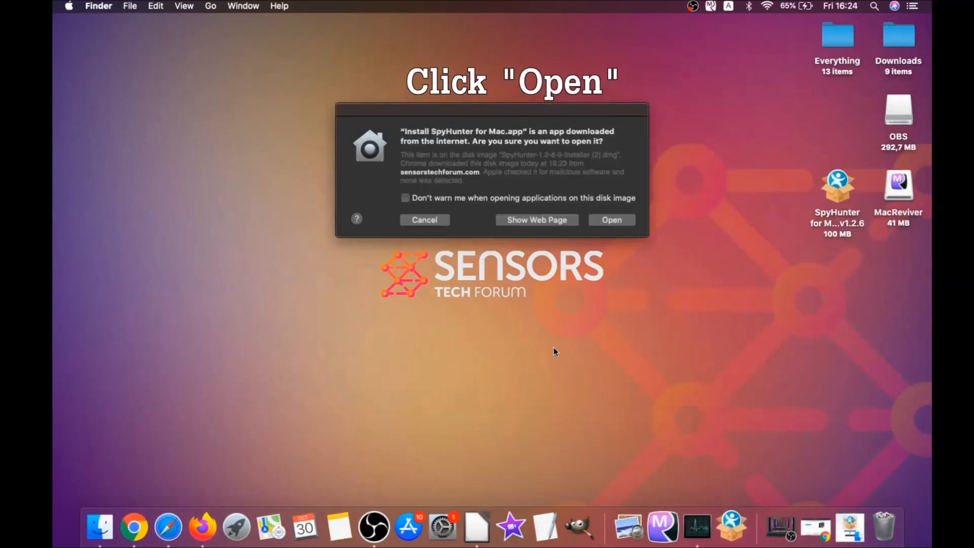
left_click(610, 219)
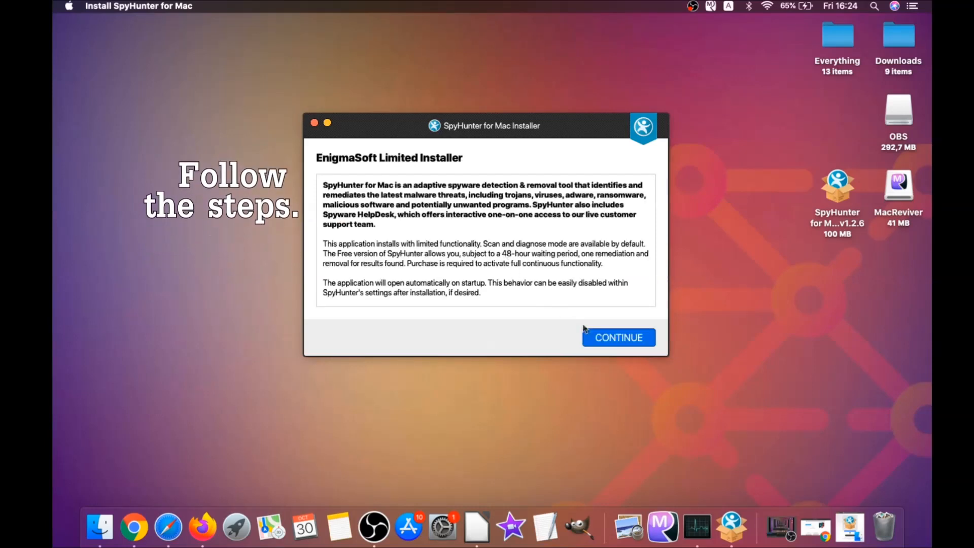
left_click(617, 338)
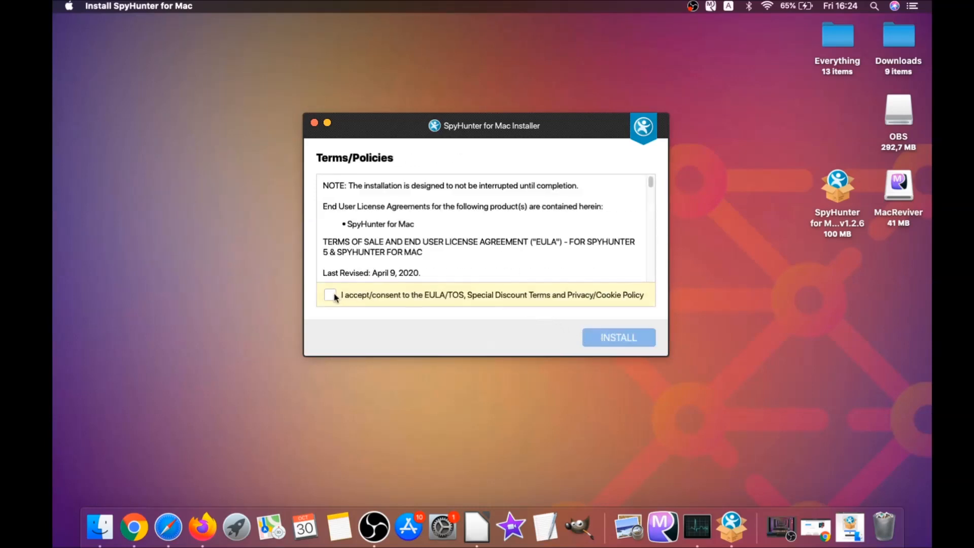
left_click(329, 294)
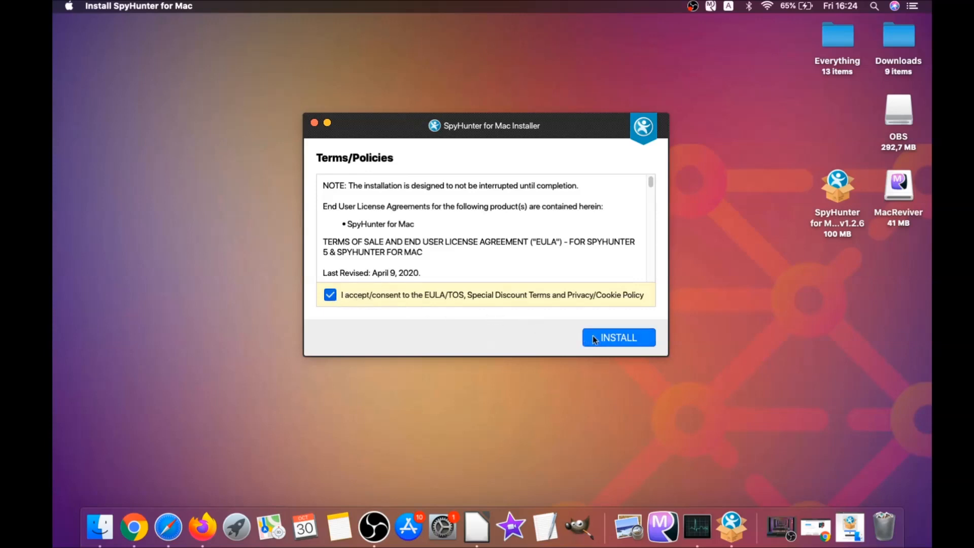
left_click(618, 337)
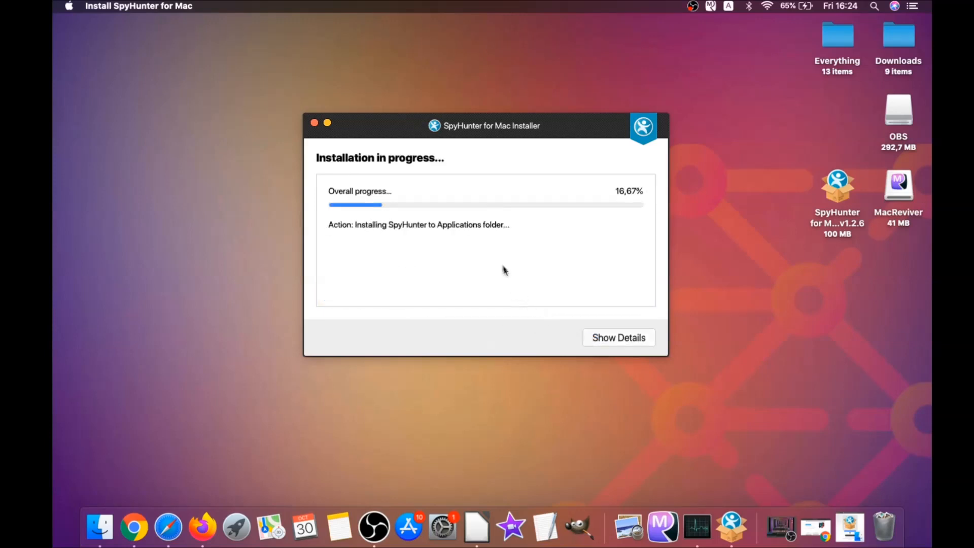
mouse_move(496, 259)
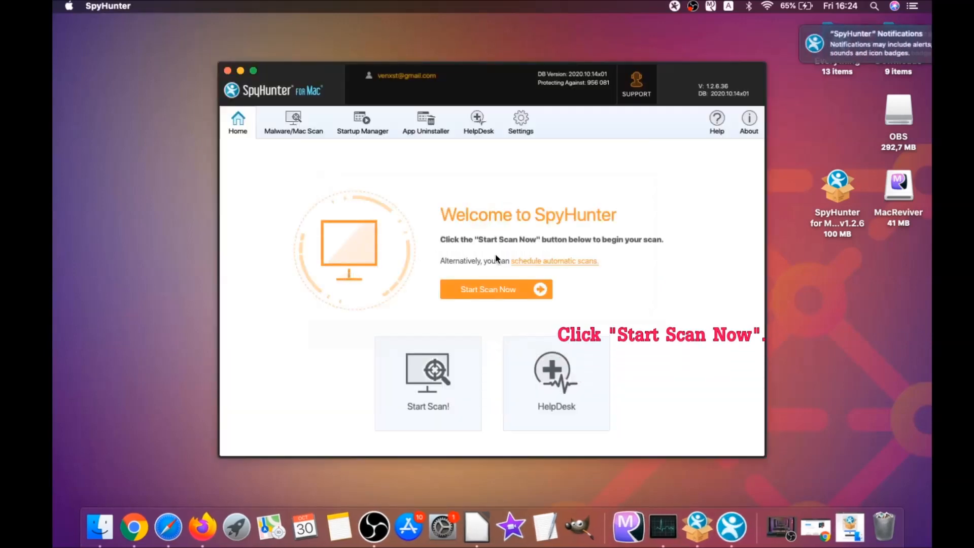
Step: Scan the Mac and remove MacReviverSetup.dmg, MacReviver and MacReviver AntiTheft
left_click(495, 289)
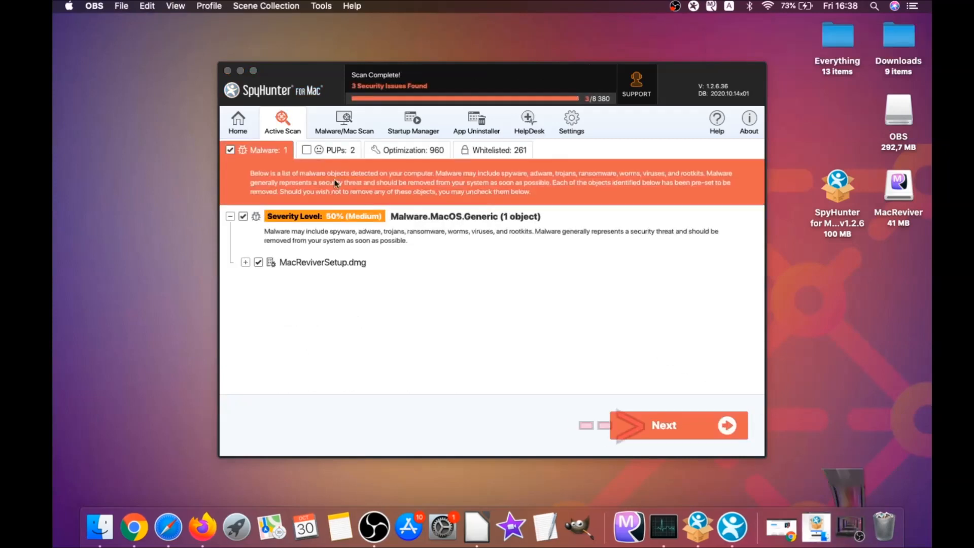
mouse_move(636, 420)
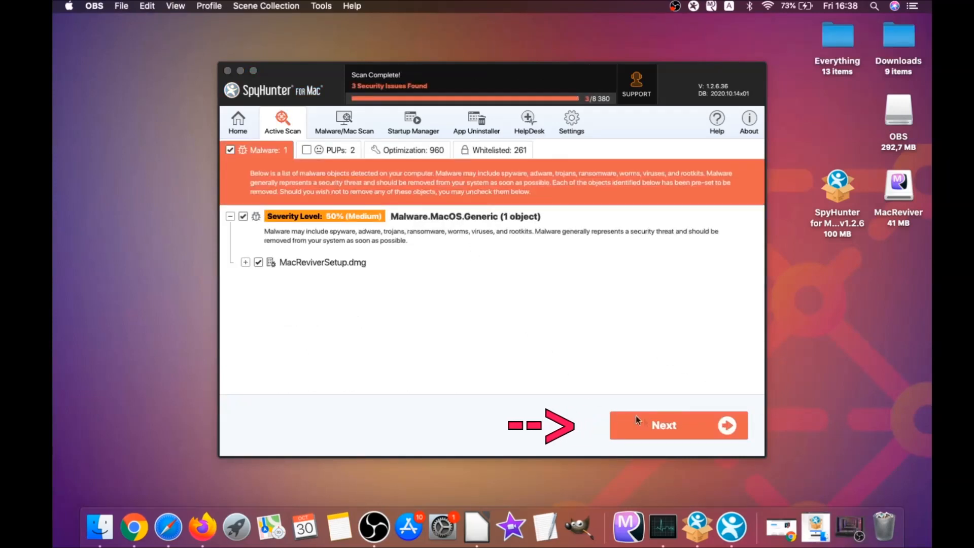
left_click(663, 425)
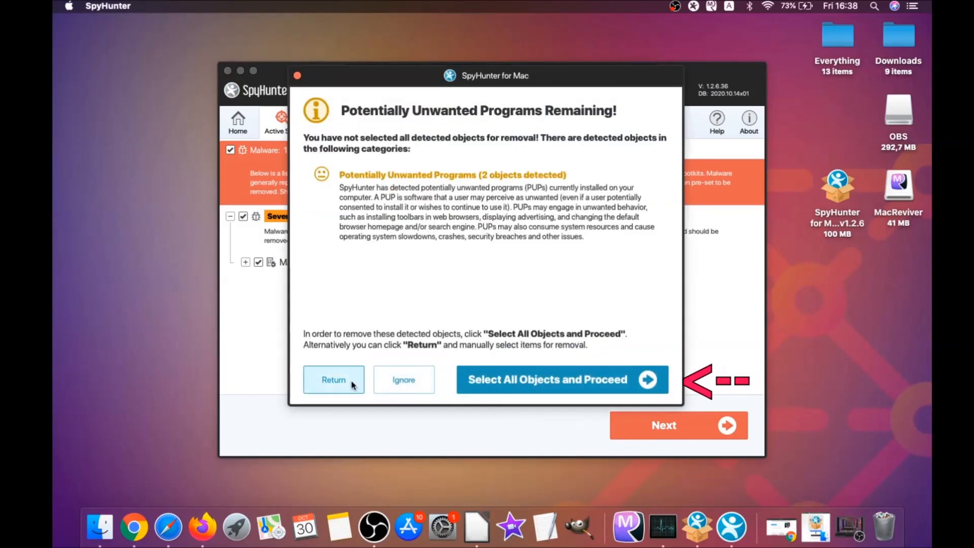
left_click(562, 379)
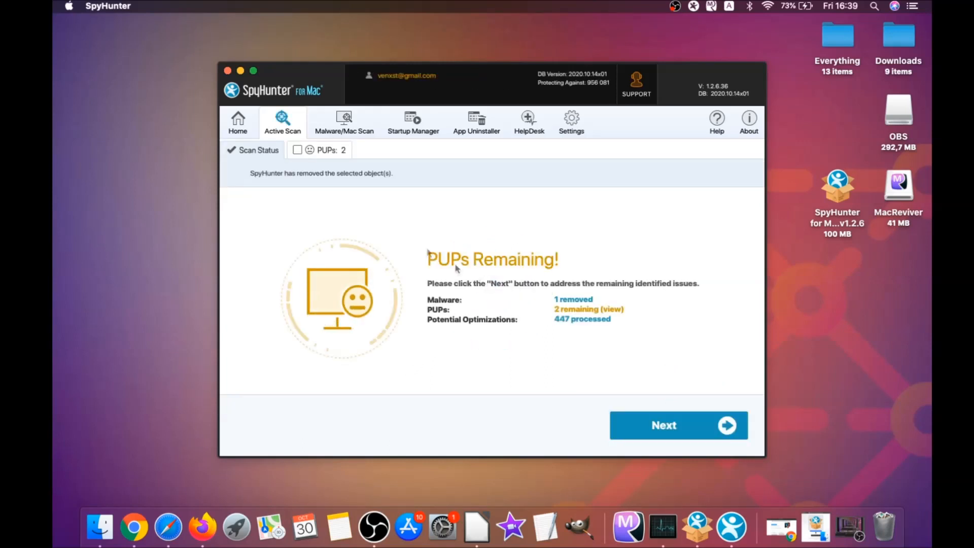
left_click(328, 150)
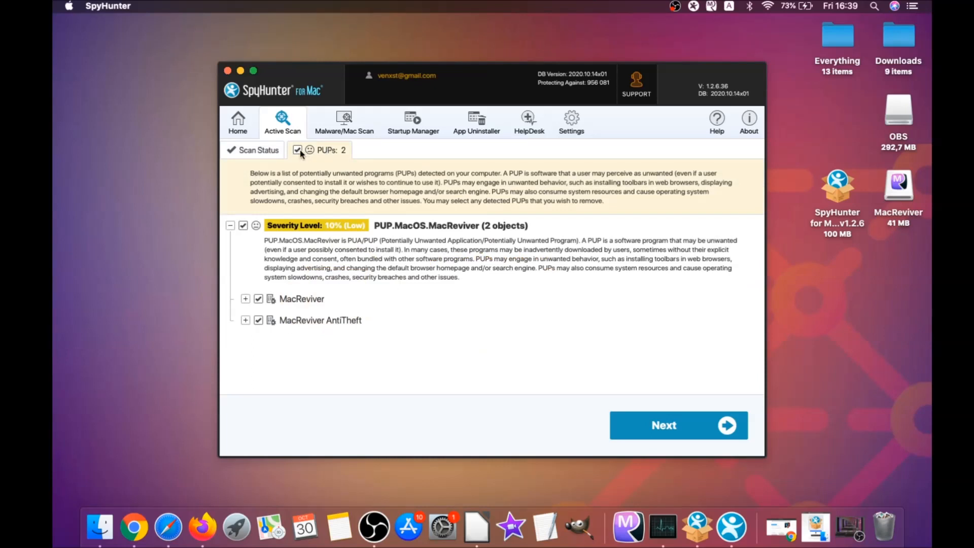
left_click(678, 425)
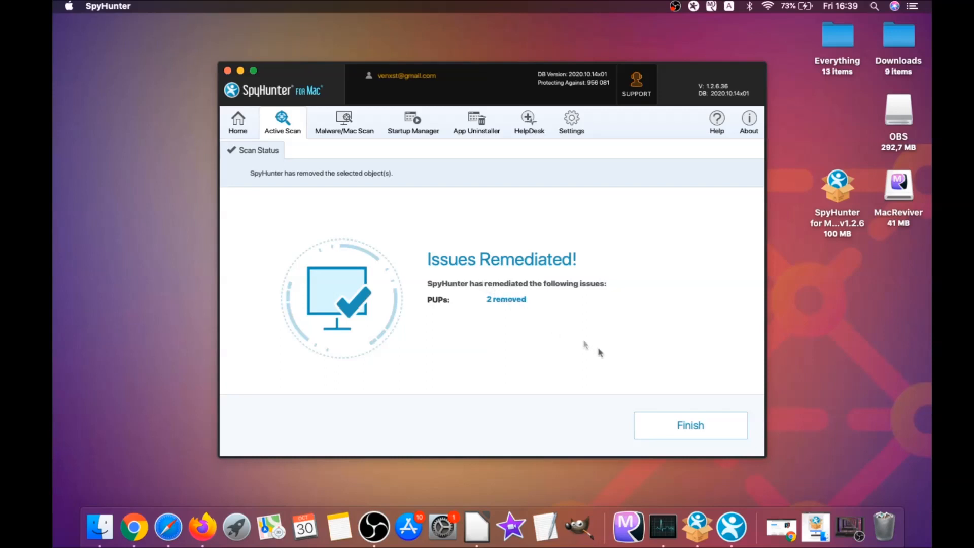
left_click(689, 425)
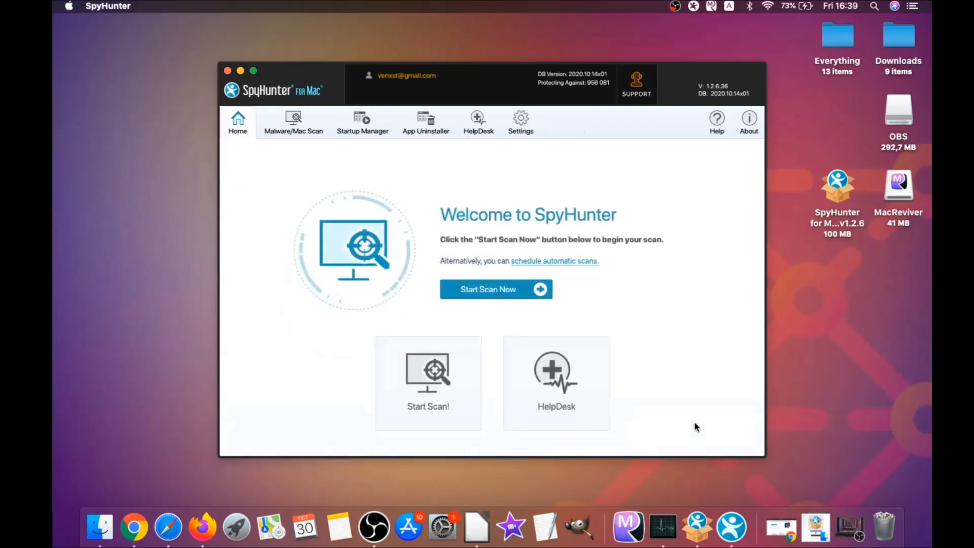
mouse_move(495, 289)
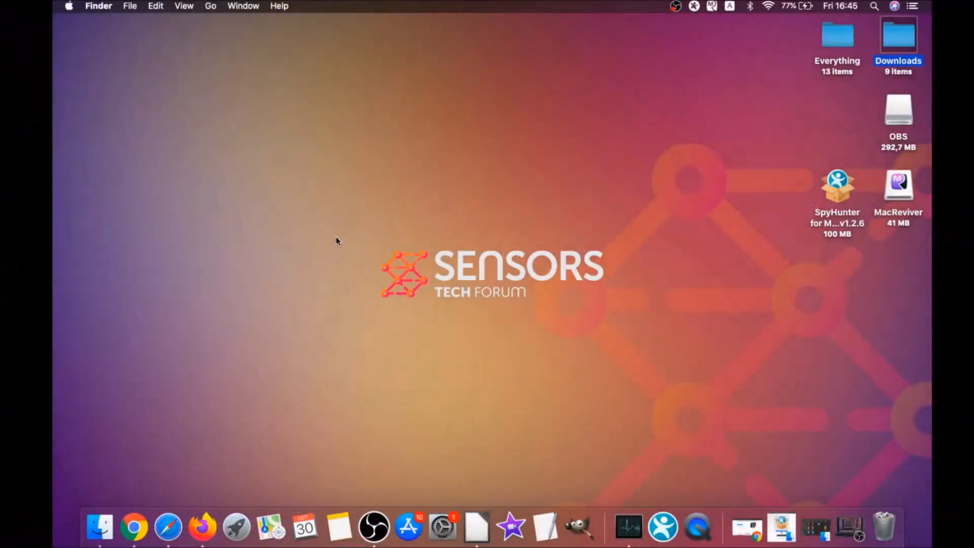
Step: Through Finder's Go menu, open and close Applications, then open Utilities
left_click(210, 6)
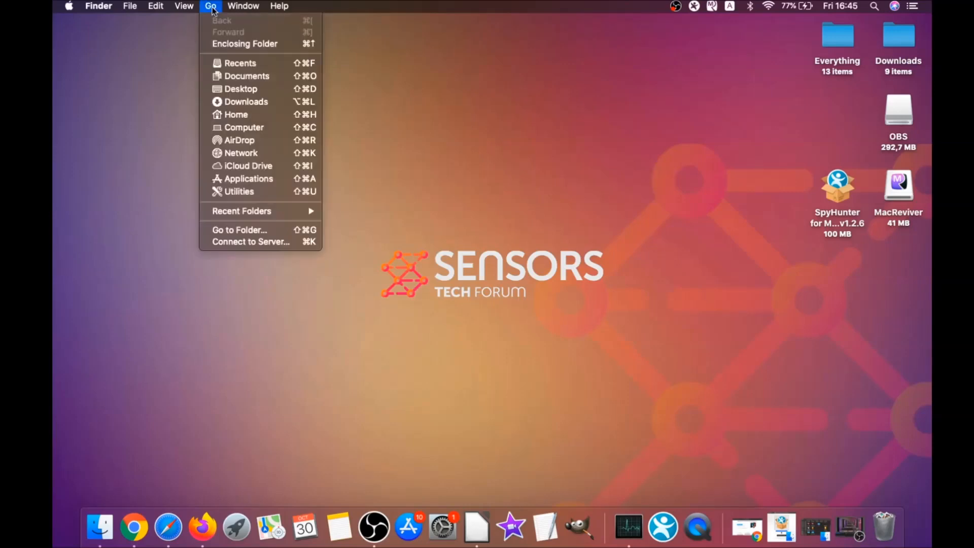
mouse_move(247, 178)
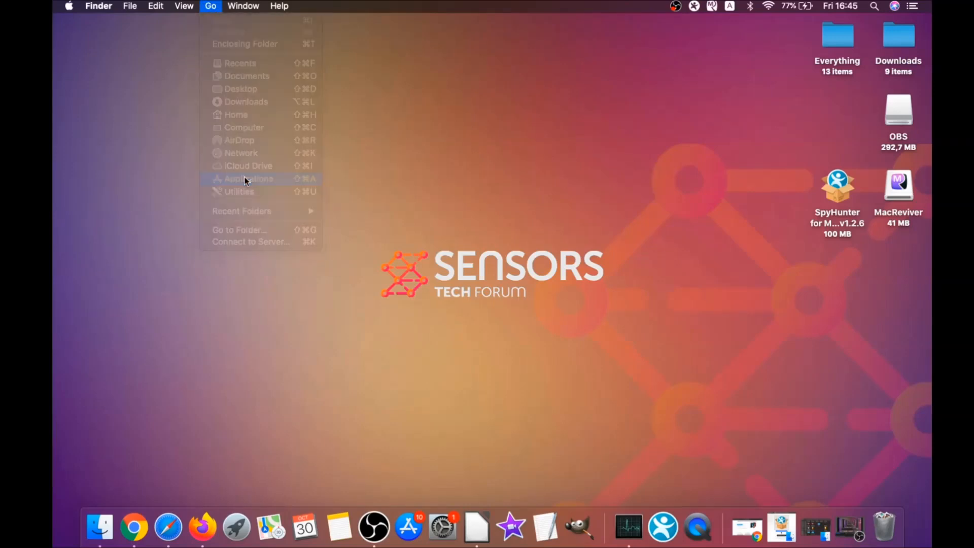
left_click(247, 178)
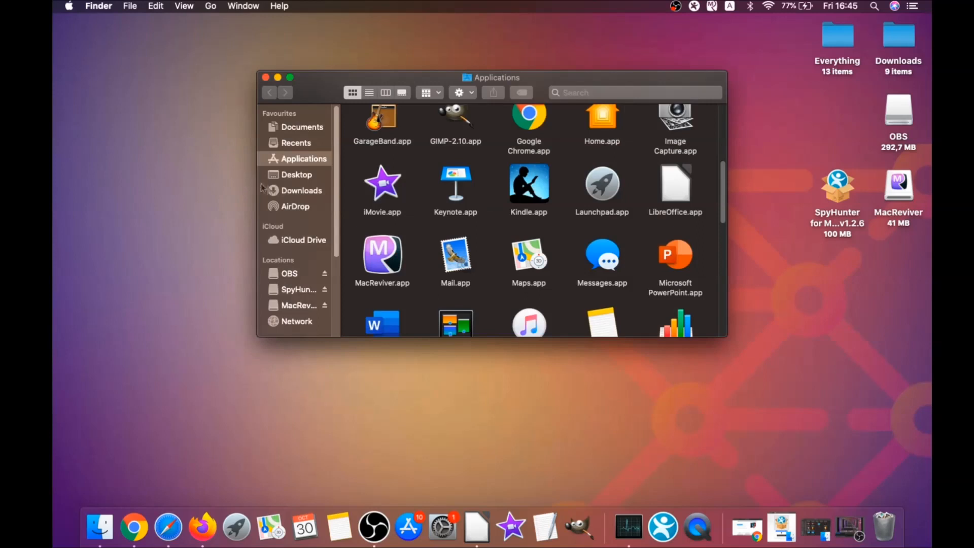
left_click(382, 254)
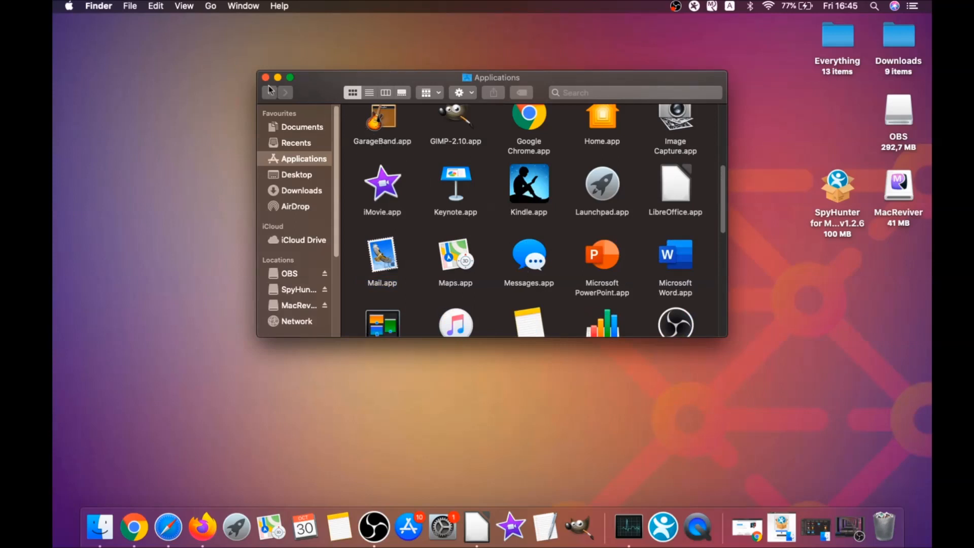
left_click(264, 77)
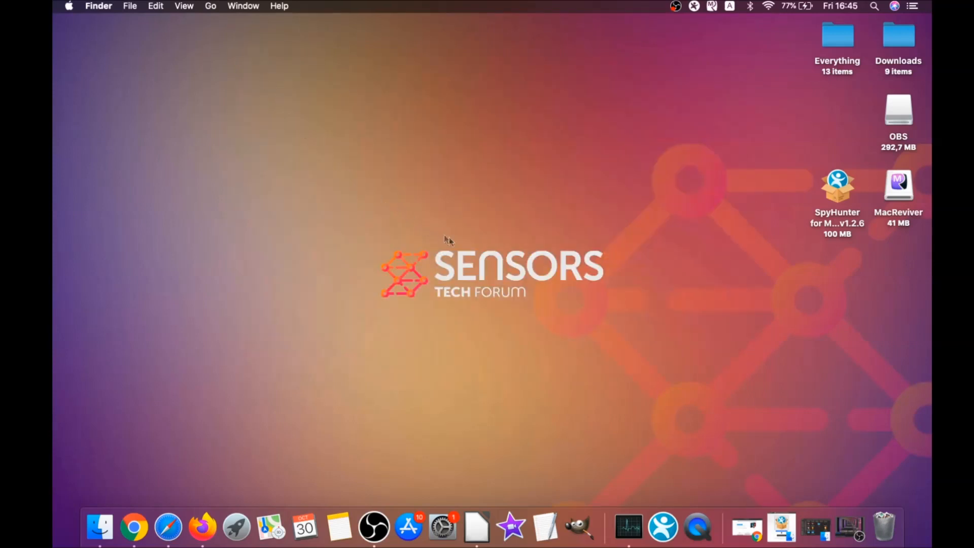
mouse_move(236, 50)
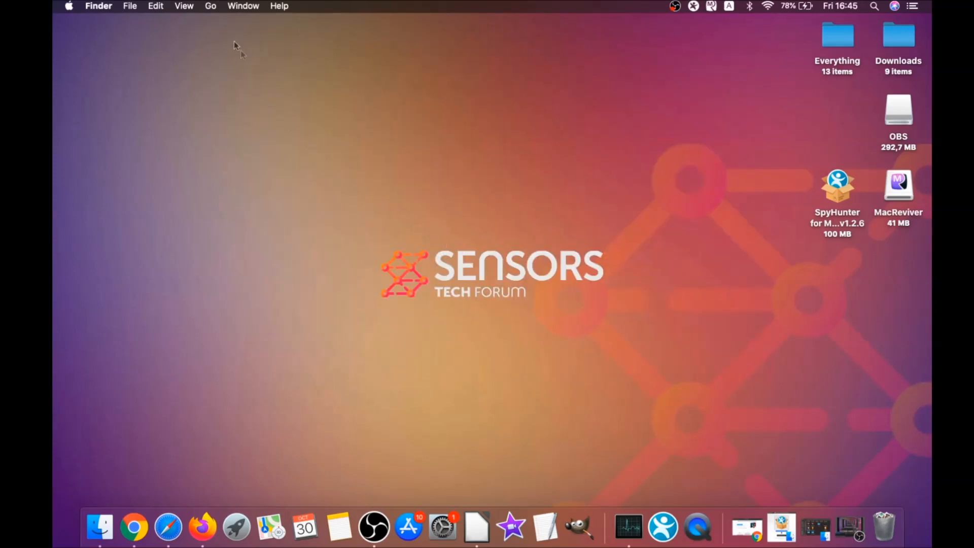
left_click(210, 6)
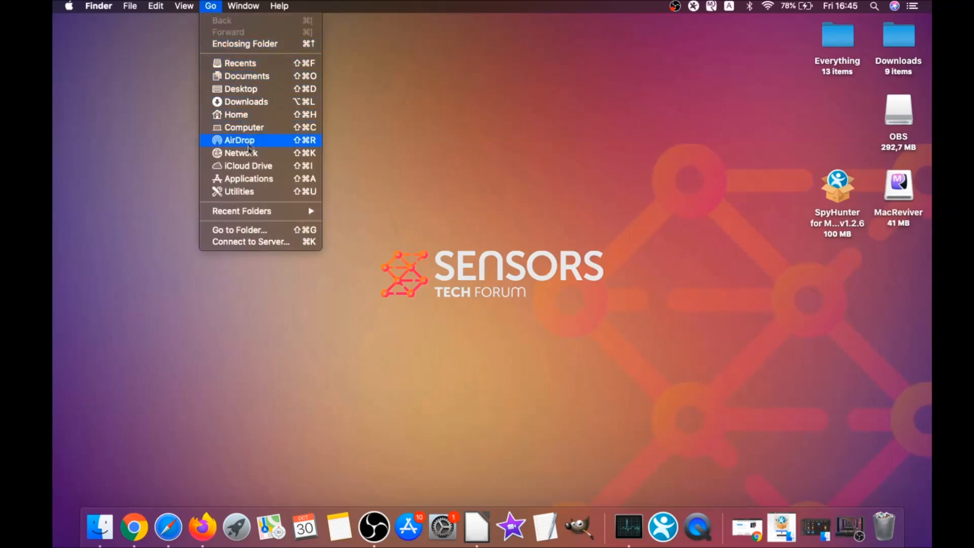
left_click(239, 191)
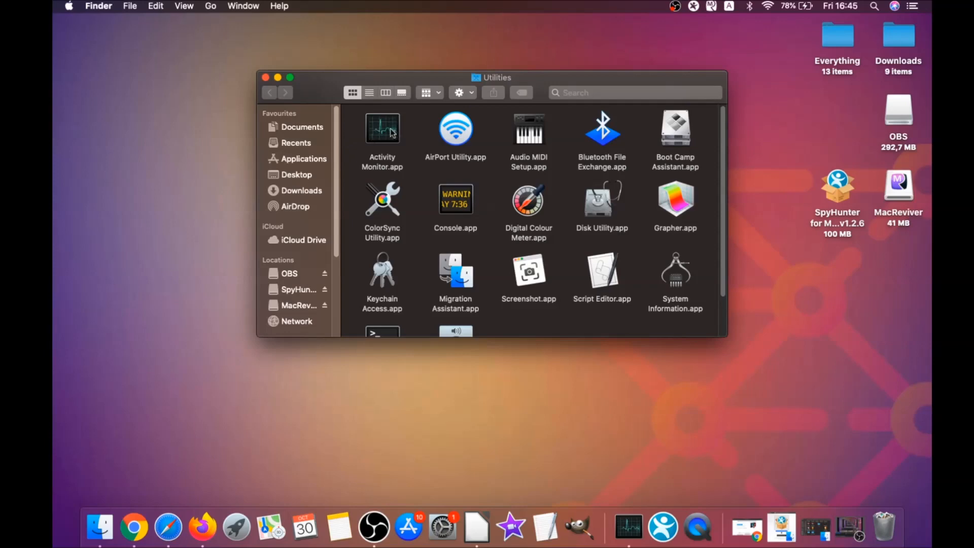
Step: Launch Activity Monitor and force quit the lsd process
double_click(382, 128)
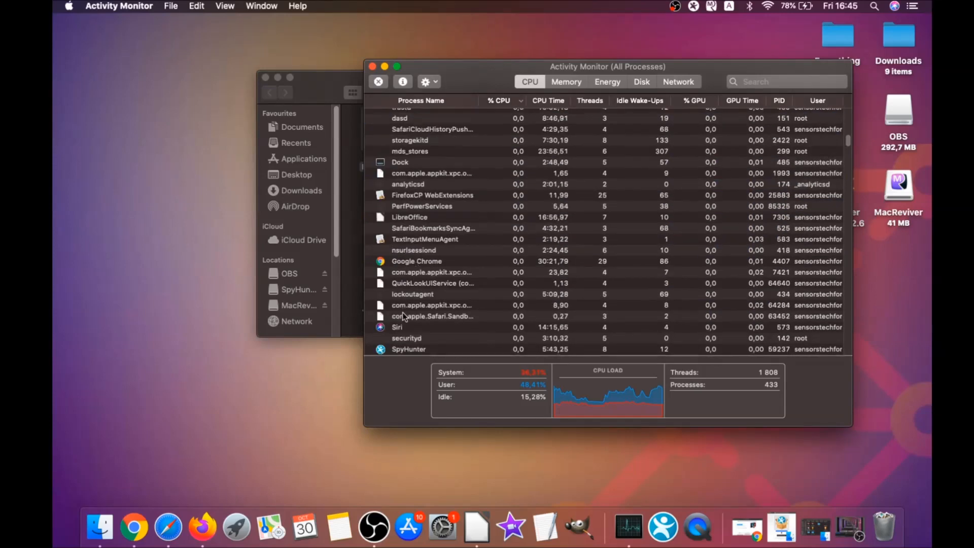
scroll("down", 3)
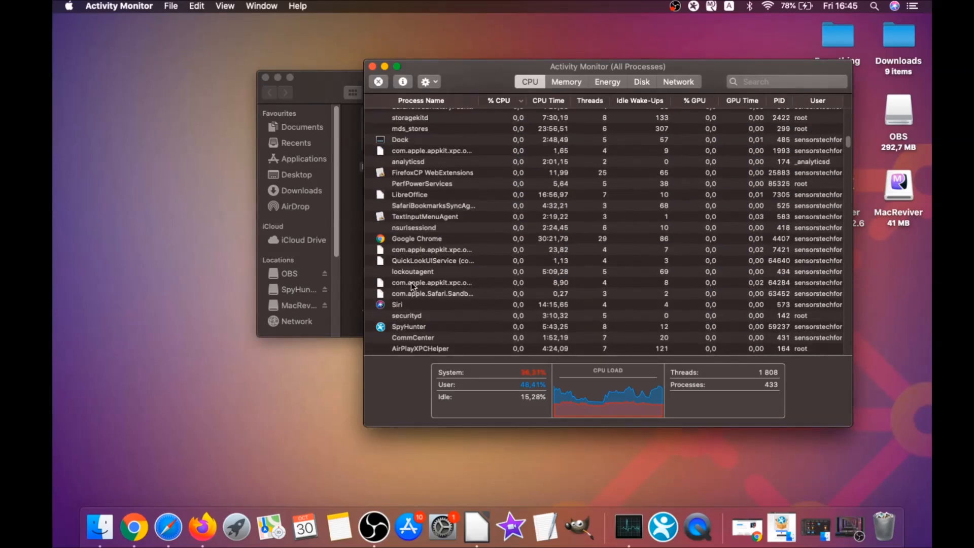
scroll("down", 3)
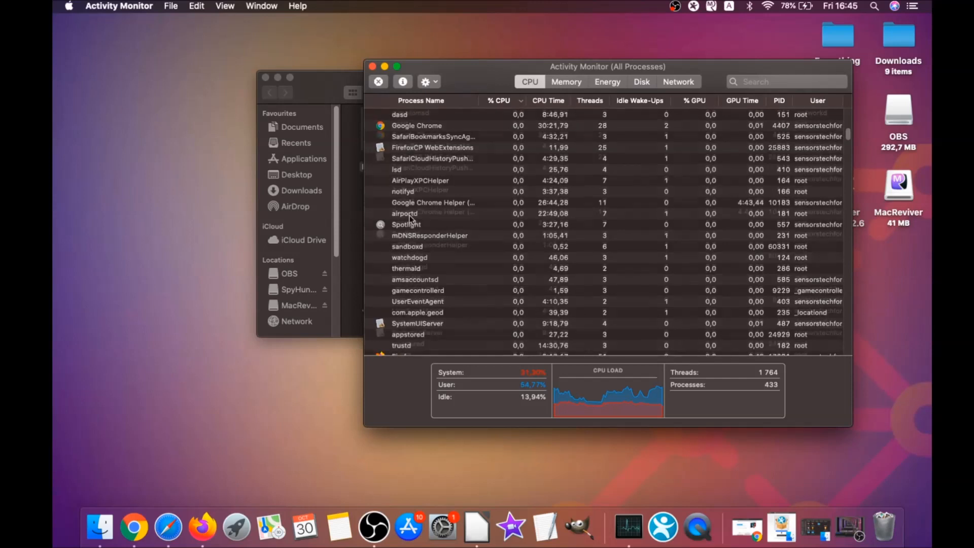
left_click(435, 179)
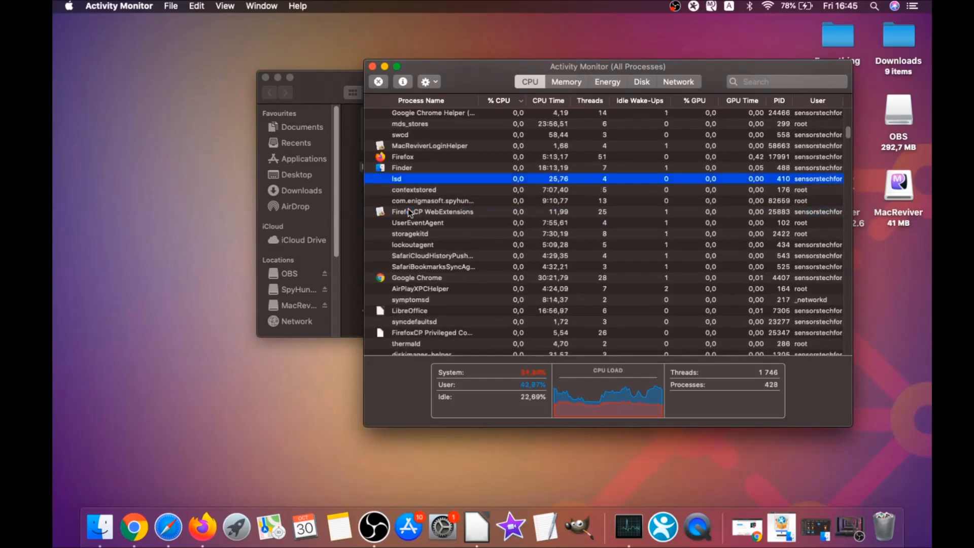
left_click(377, 81)
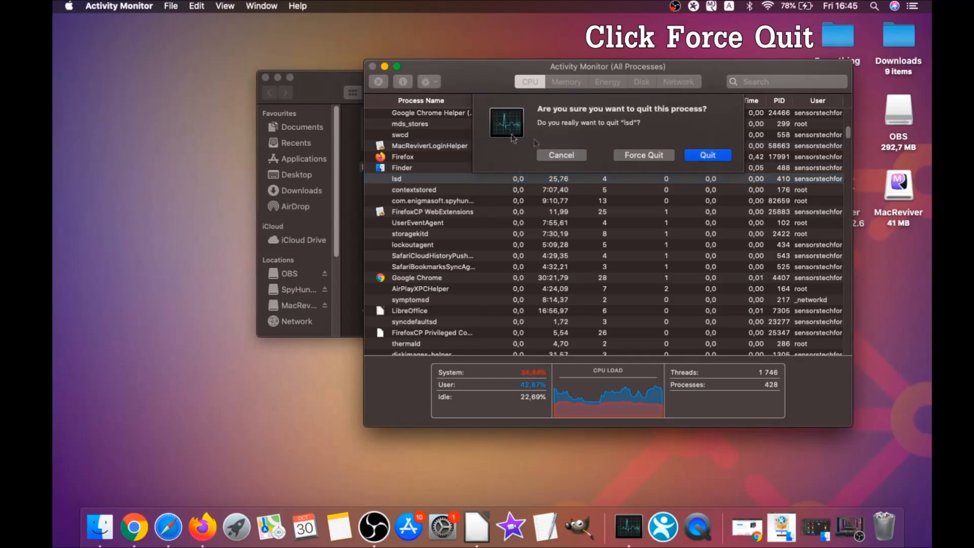
left_click(561, 154)
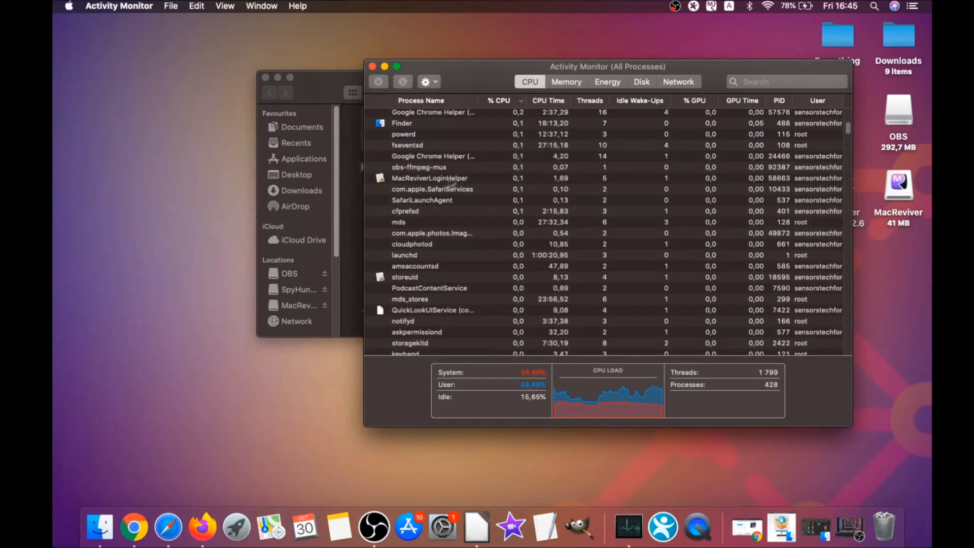
Step: Force quit MacReviverLoginHelper and close Activity Monitor
left_click(377, 81)
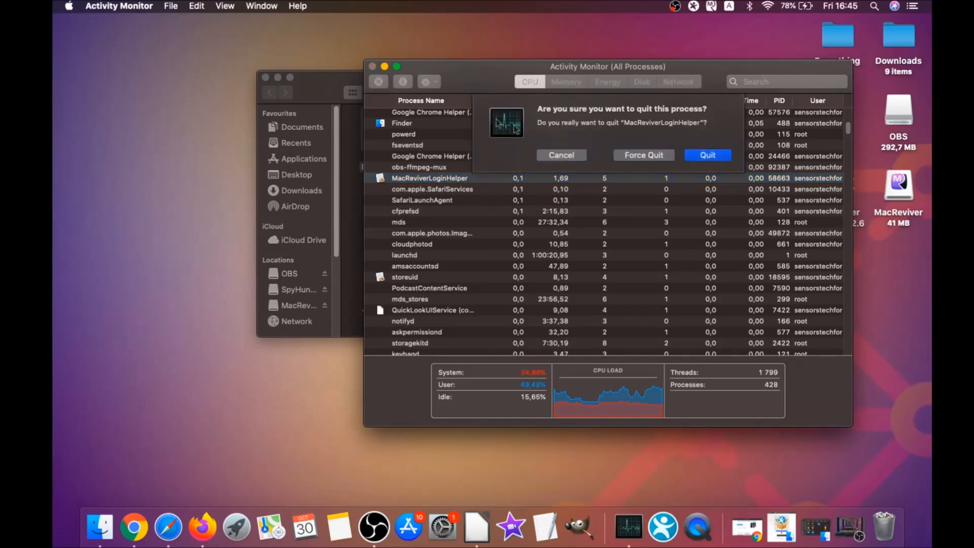
left_click(706, 155)
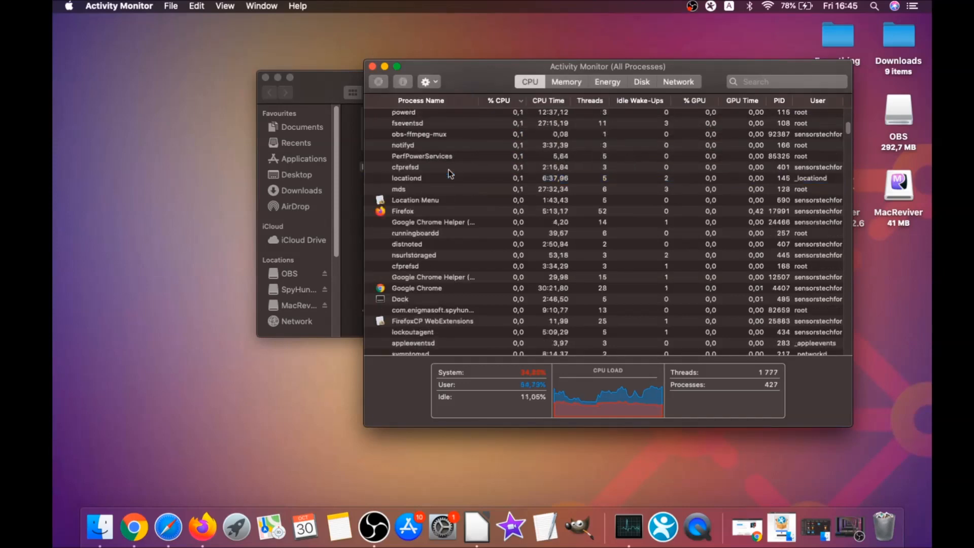
left_click(498, 100)
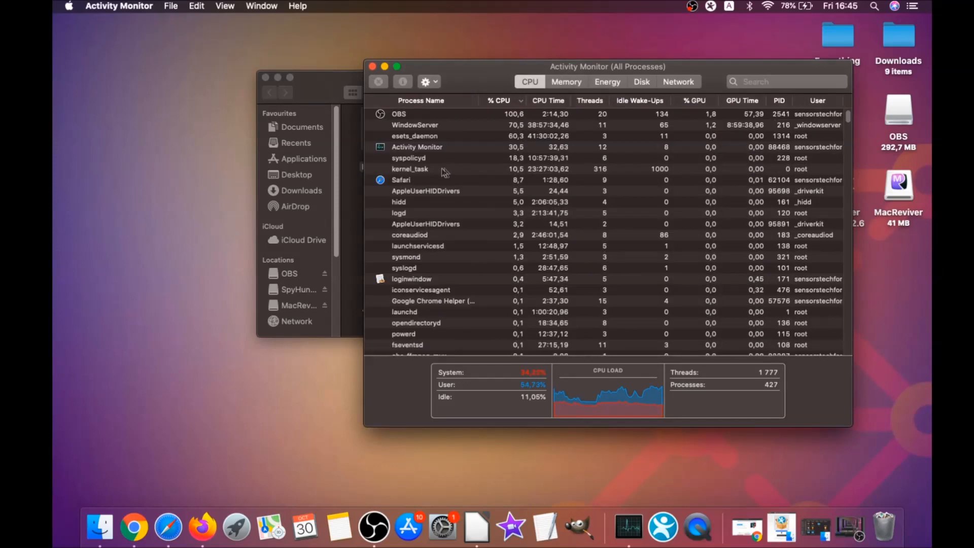
left_click(372, 66)
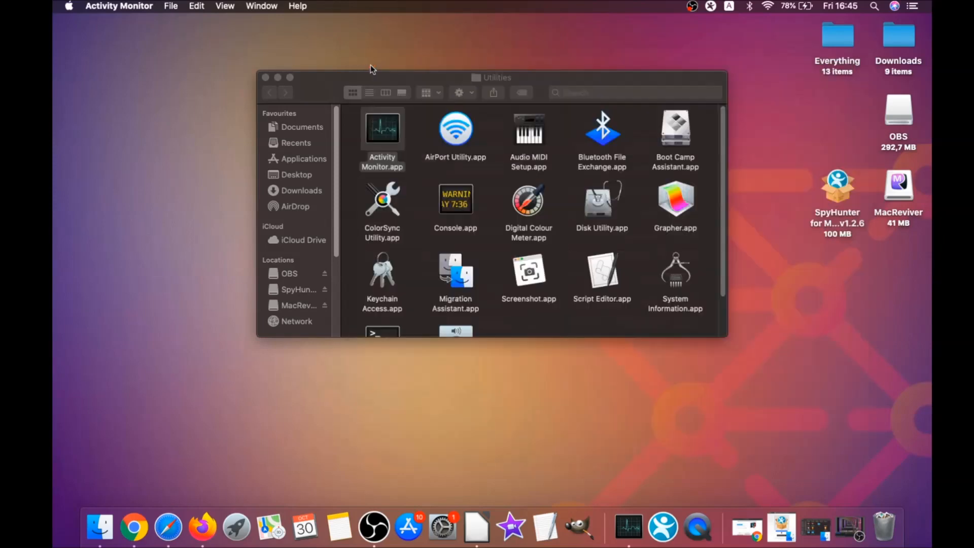
left_click(265, 78)
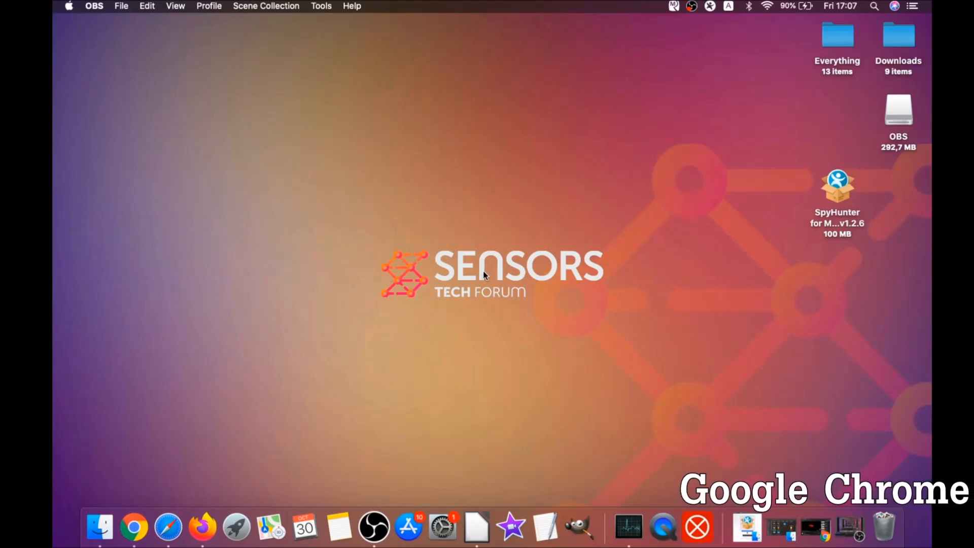
Step: Launch Chrome and go to chrome://settings/clearBrowserData
left_click(134, 528)
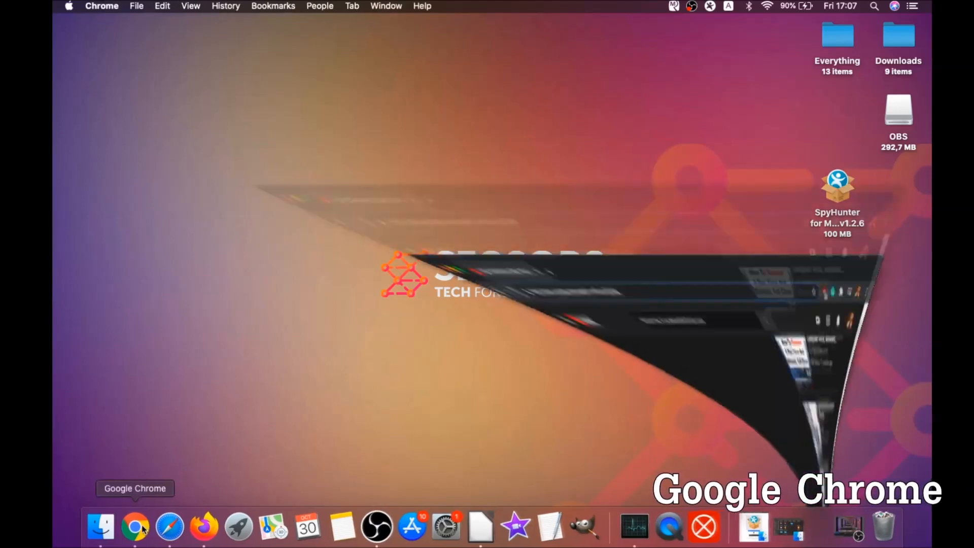
left_click(134, 528)
type("about://settings/clear")
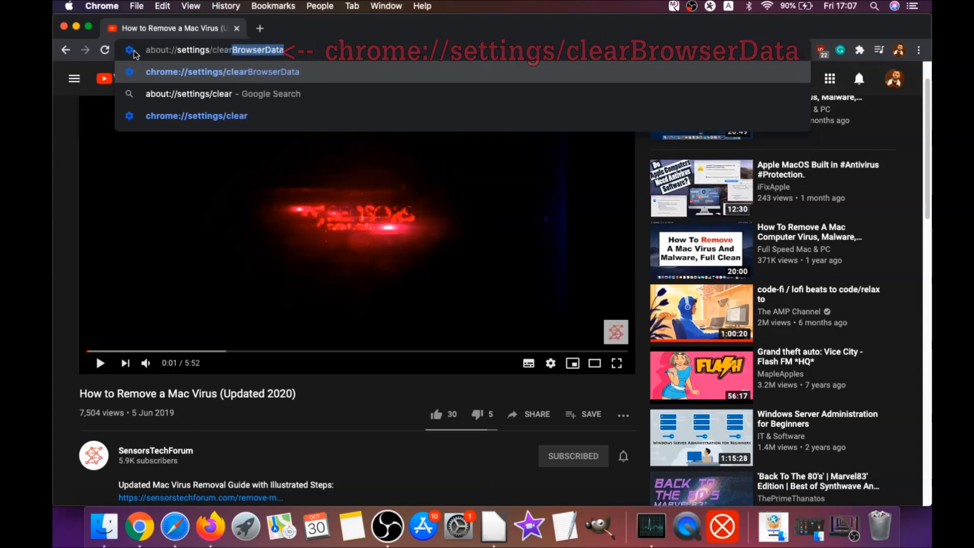
key("backspace")
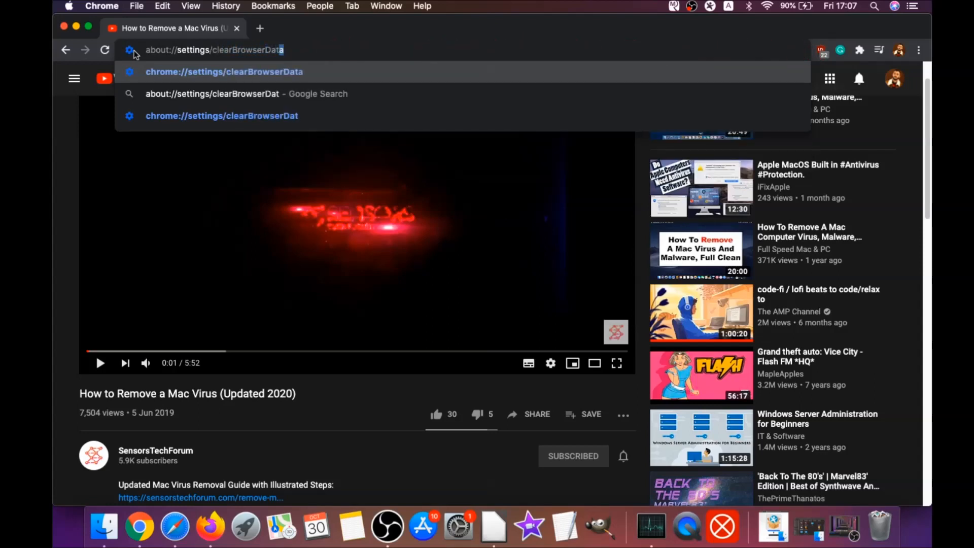
key("Enter")
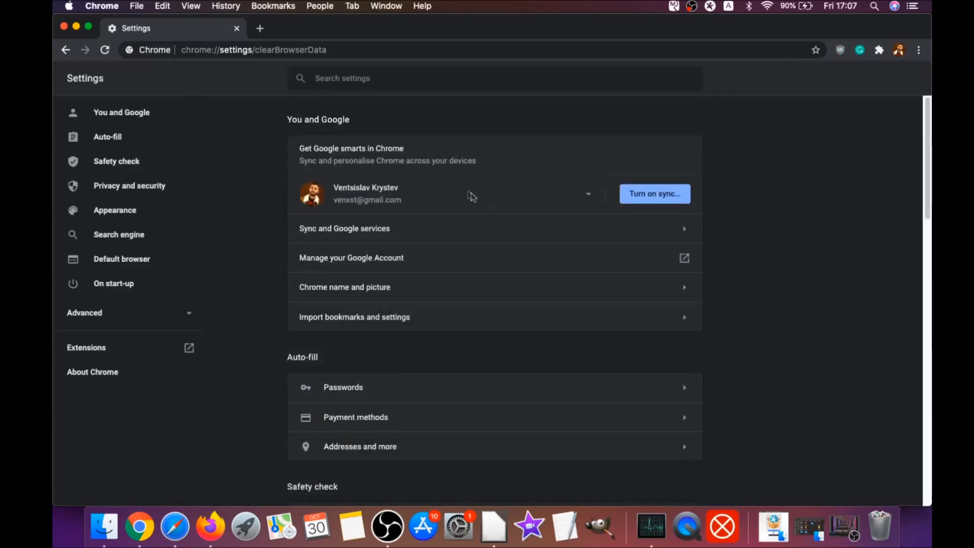
Step: Clear Chrome's browsing data for All time, excluding passwords and sign-in data
left_click(449, 205)
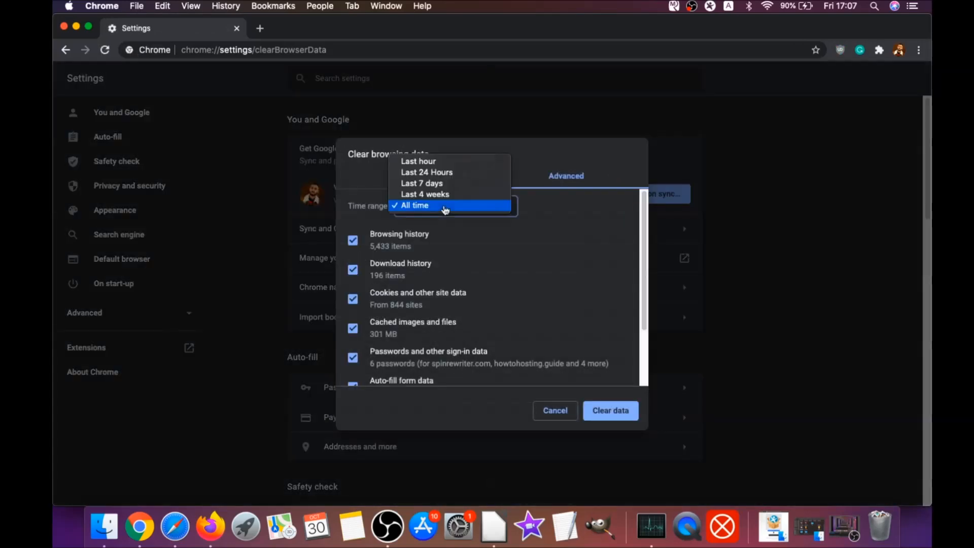
left_click(414, 205)
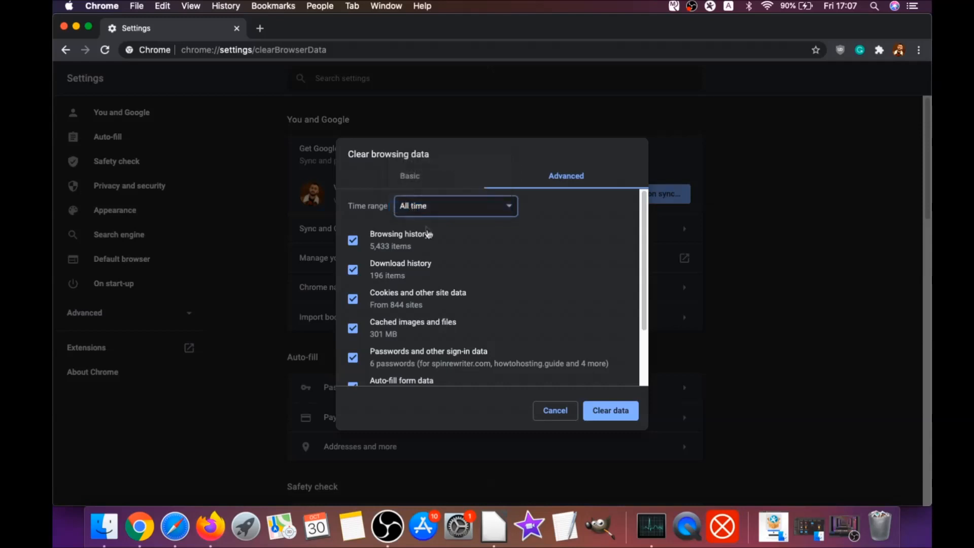
scroll("down", 3)
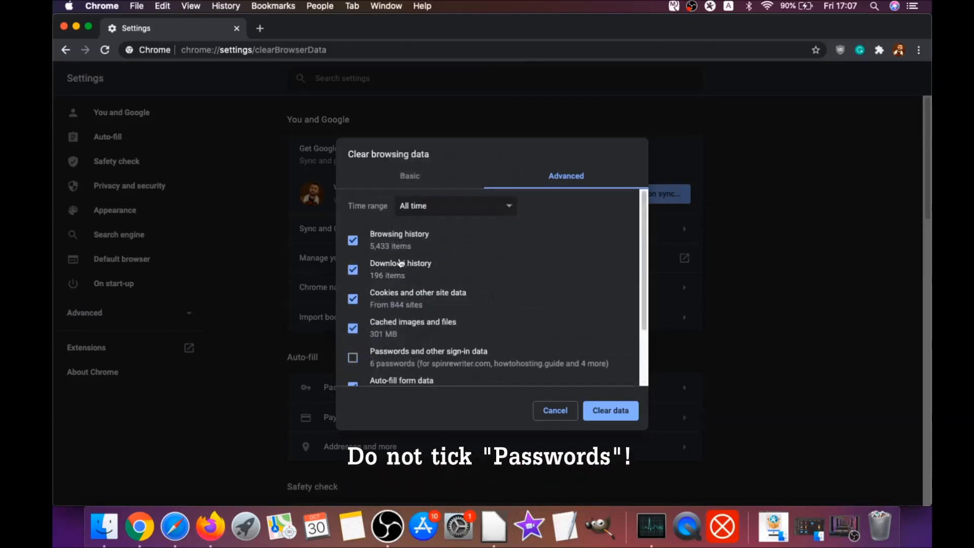
scroll("down", 3)
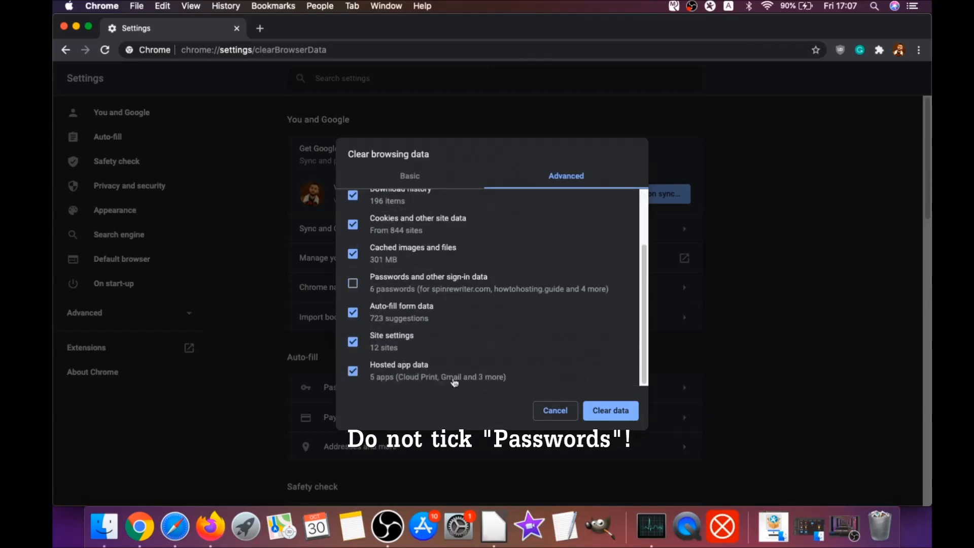
left_click(609, 411)
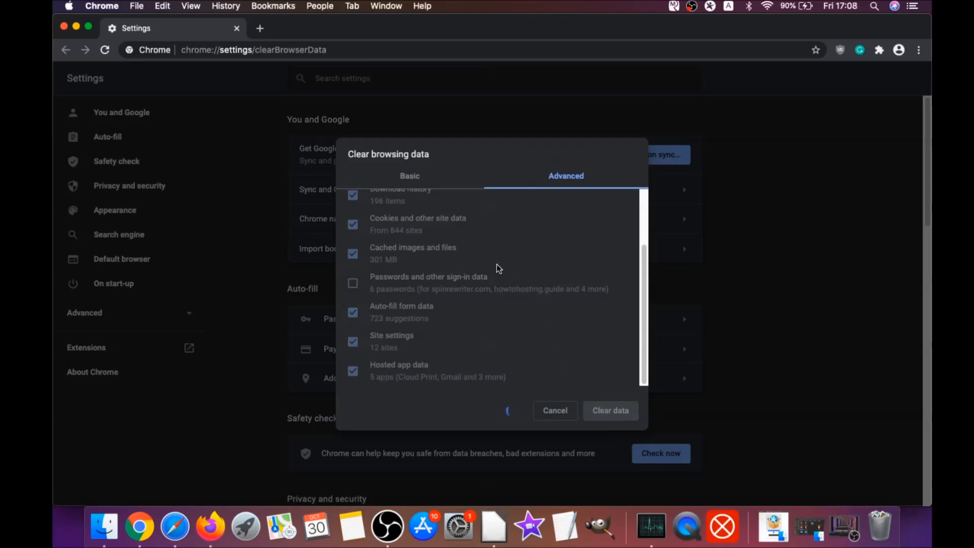
left_click(553, 410)
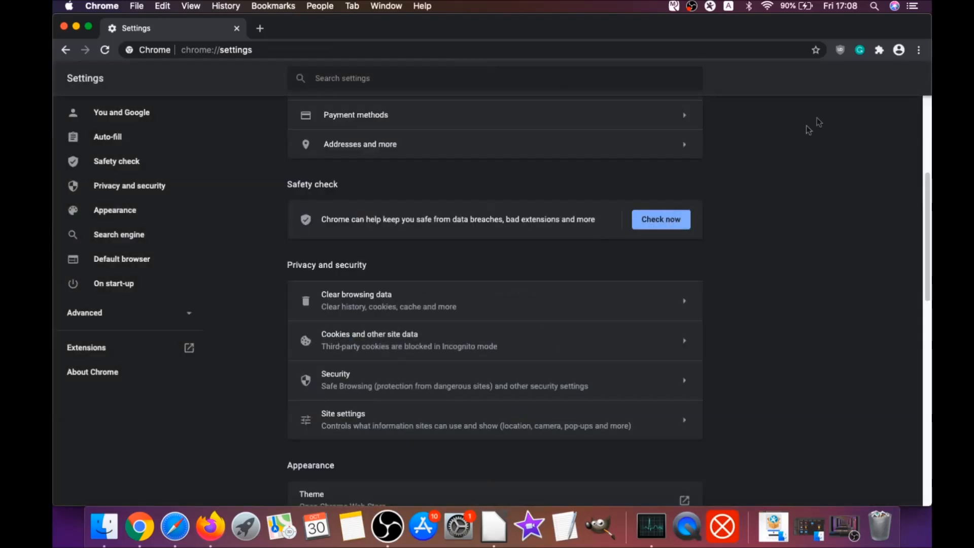
Step: From Chrome's menu, open the extensions list and remove uBlock Origin
left_click(919, 50)
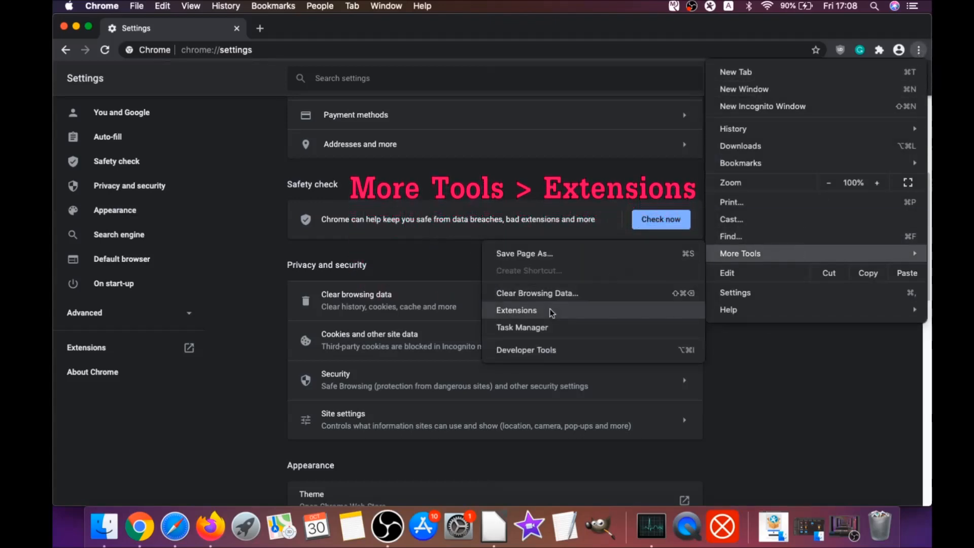
left_click(516, 310)
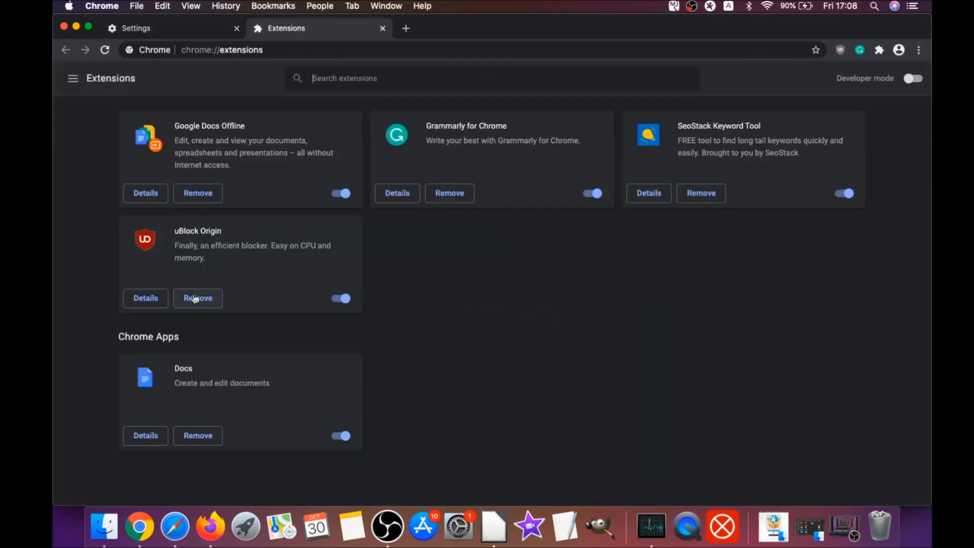
left_click(197, 298)
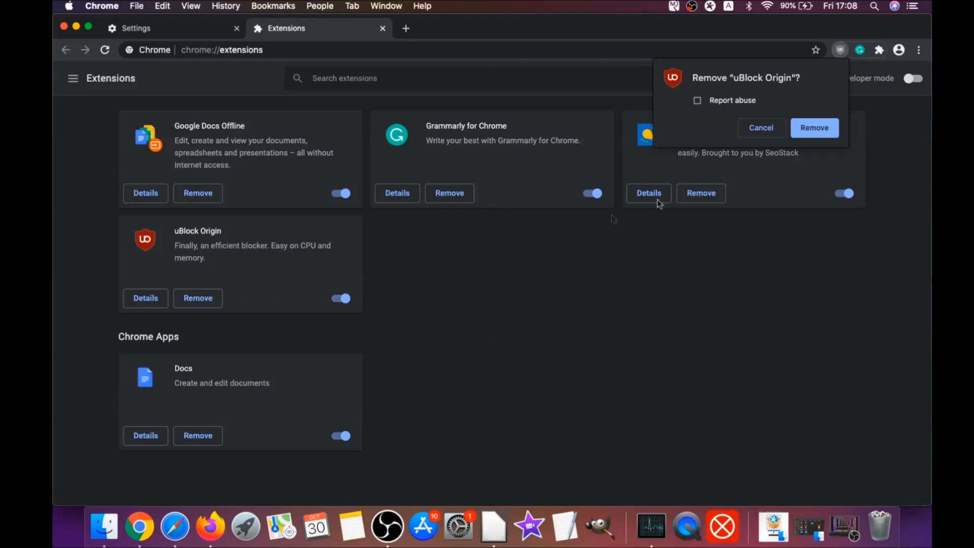
left_click(813, 128)
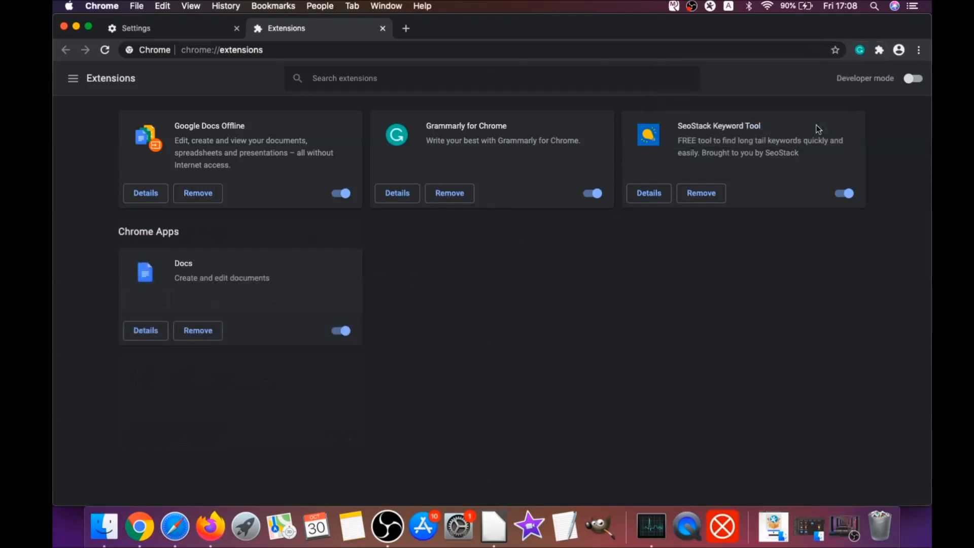
mouse_move(246, 156)
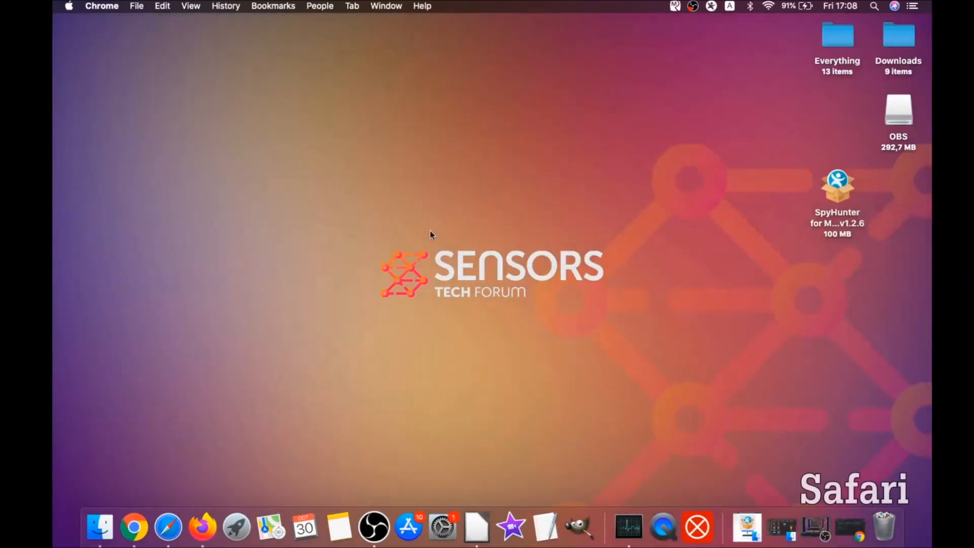
mouse_move(481, 256)
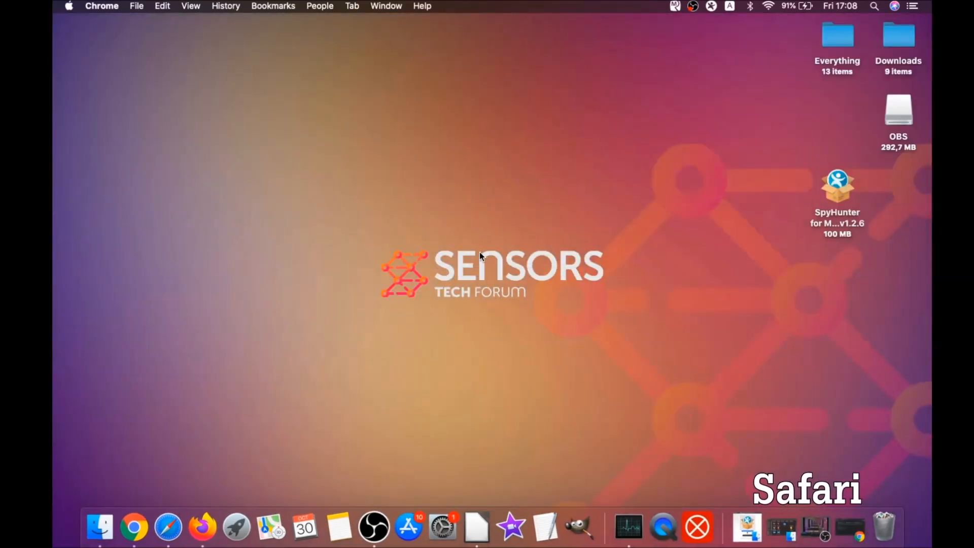
Step: Launch Safari and set the homepage to the current Apple page in Preferences
left_click(167, 528)
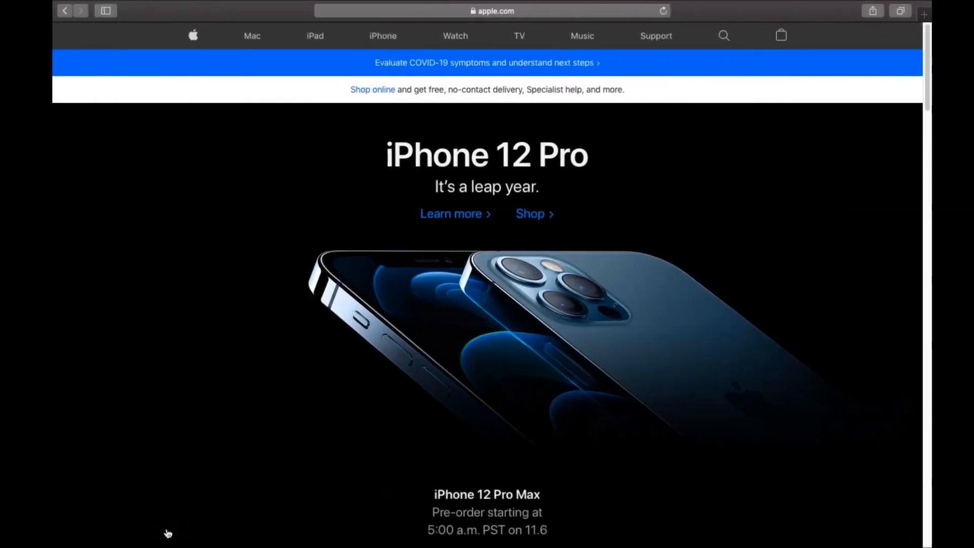
mouse_move(207, 17)
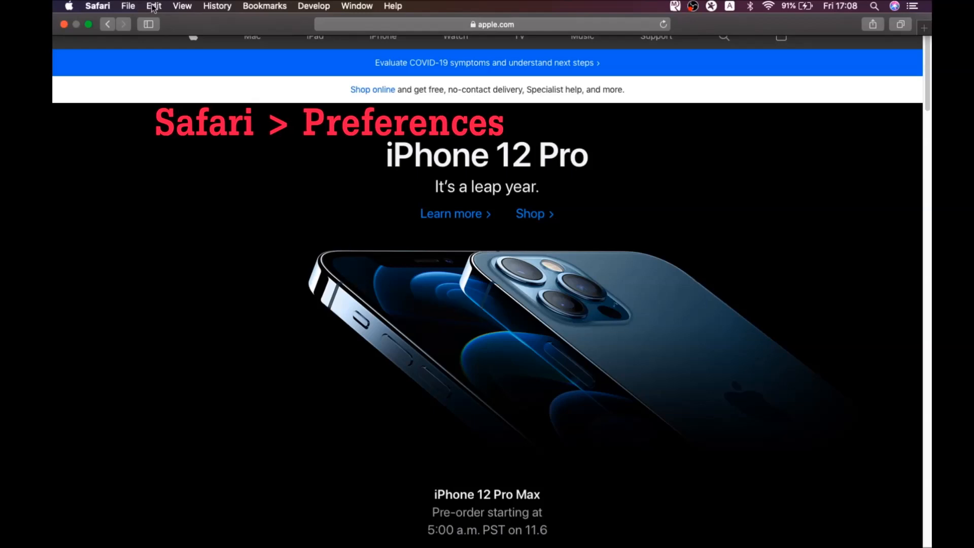
left_click(97, 6)
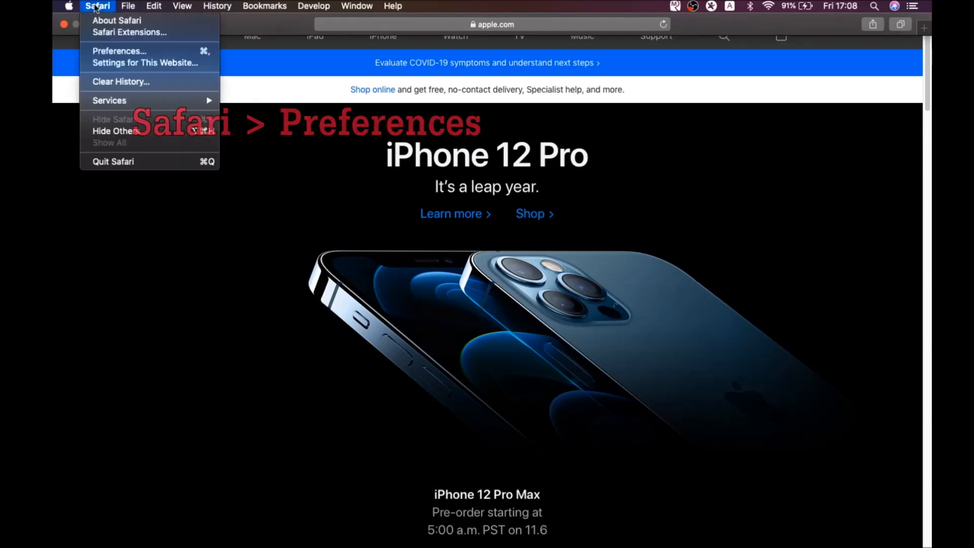
left_click(119, 50)
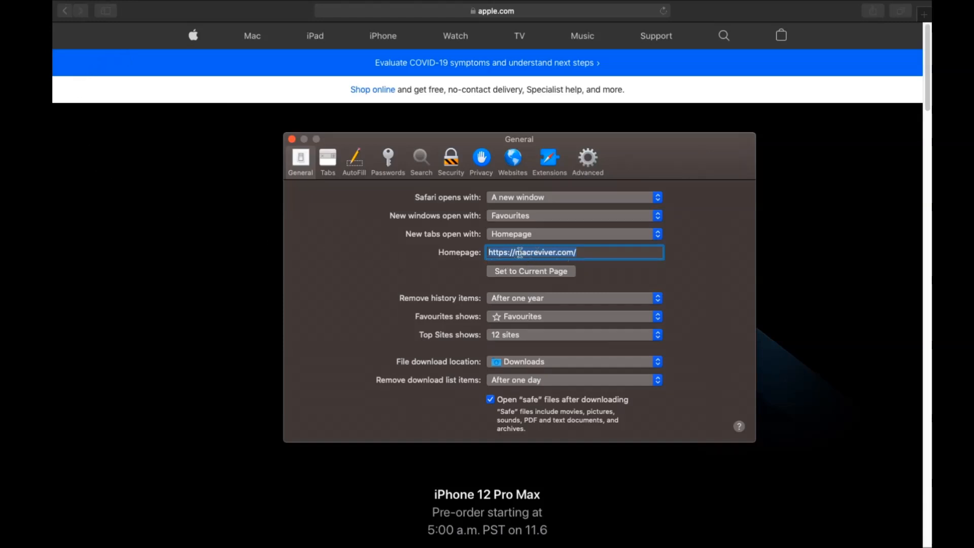
left_click(530, 271)
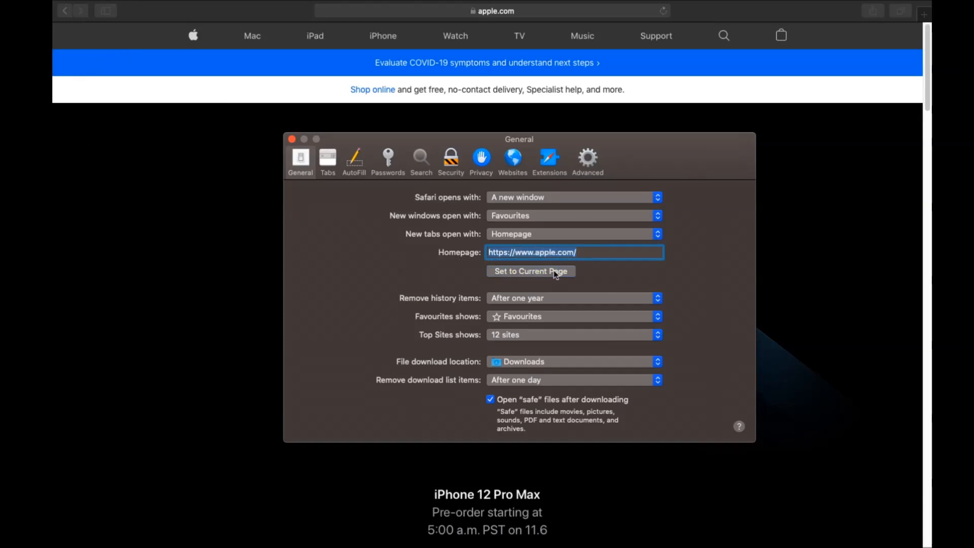
left_click(578, 252)
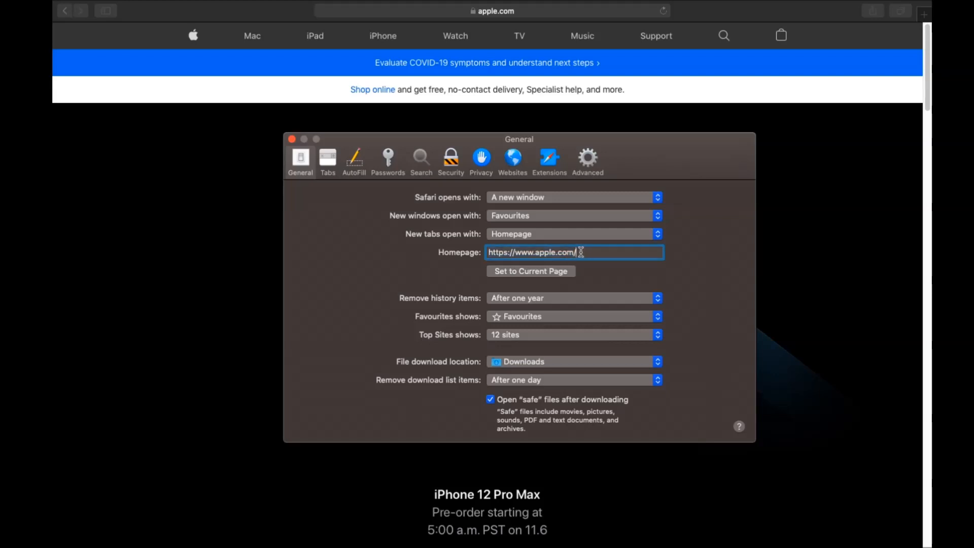
Step: Switch Safari's default search engine to Google
left_click(420, 158)
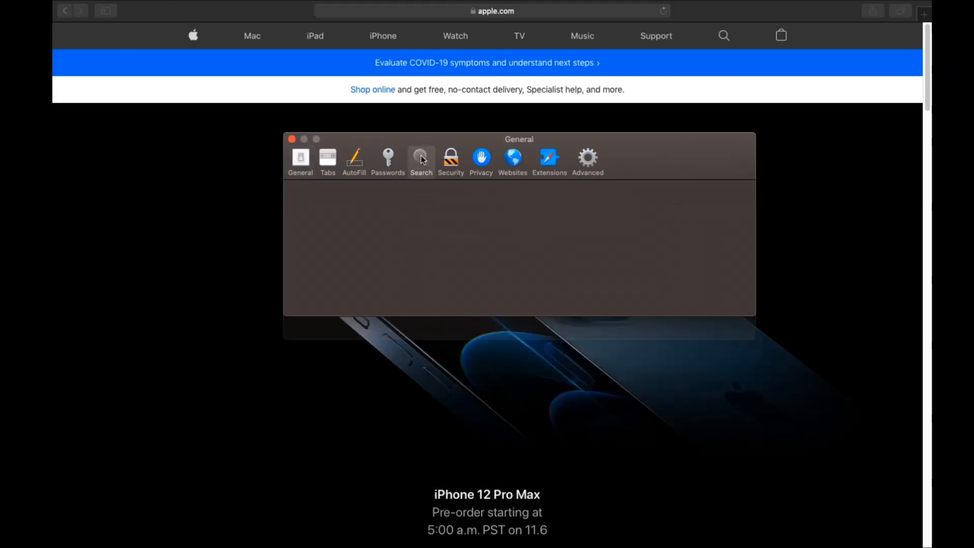
left_click(421, 159)
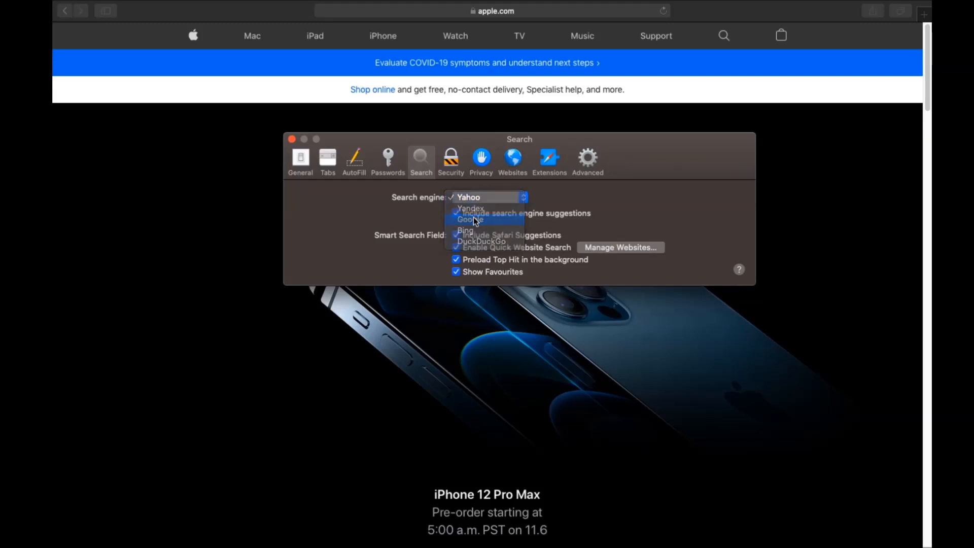
left_click(549, 158)
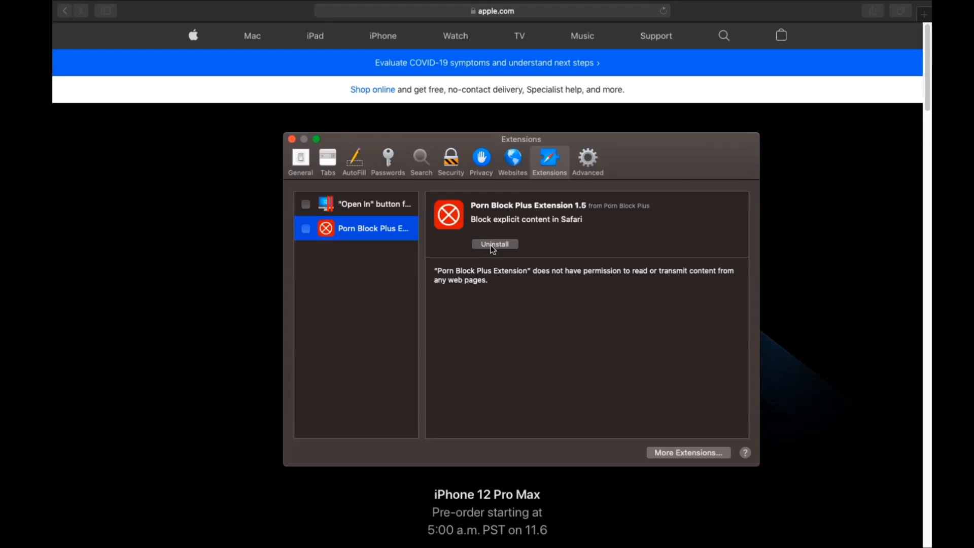
Step: Uninstall Porn Block Plus, moving its app to the Bin with password authorization
left_click(494, 244)
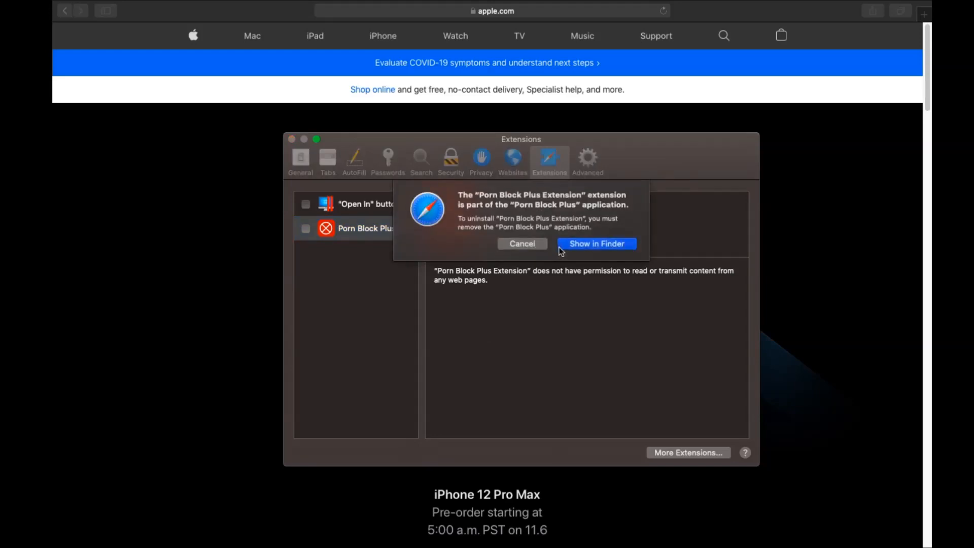
left_click(596, 243)
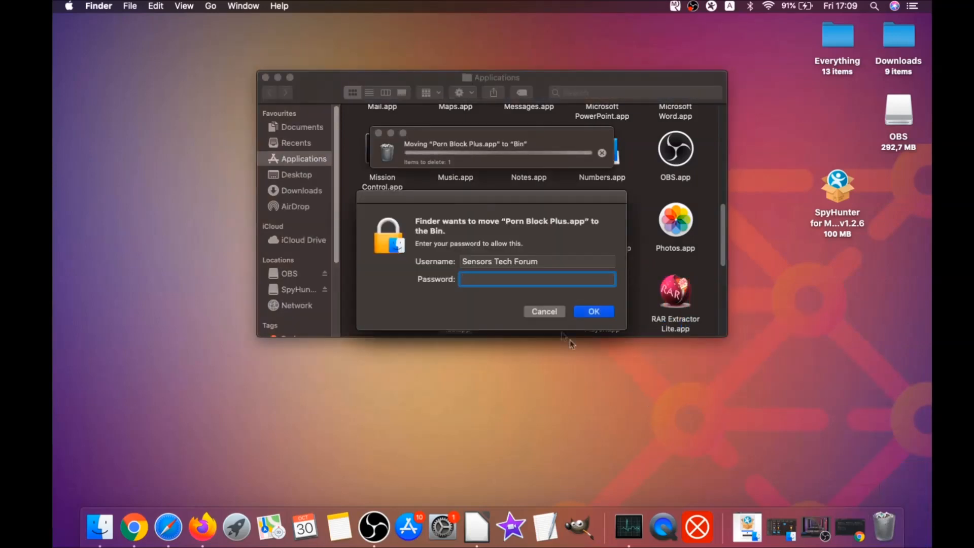
type("••••")
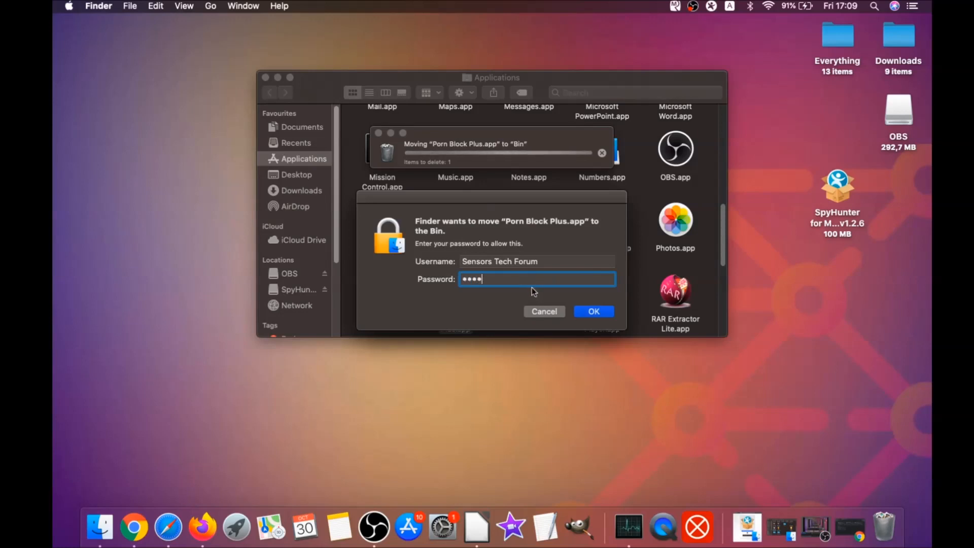
left_click(593, 311)
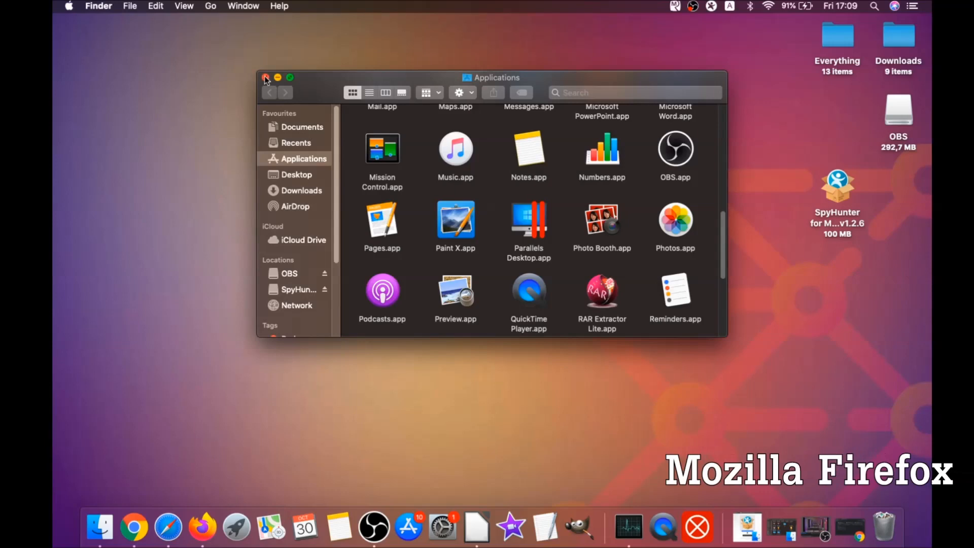
left_click(265, 77)
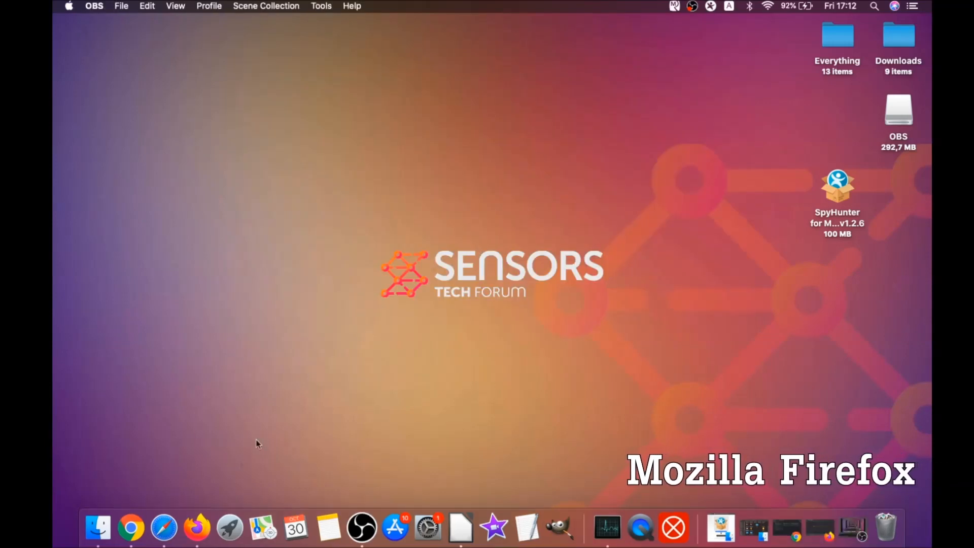
Step: Launch Firefox and remove Superpowers for Instagram and alice gear dice from its add-ons
left_click(197, 527)
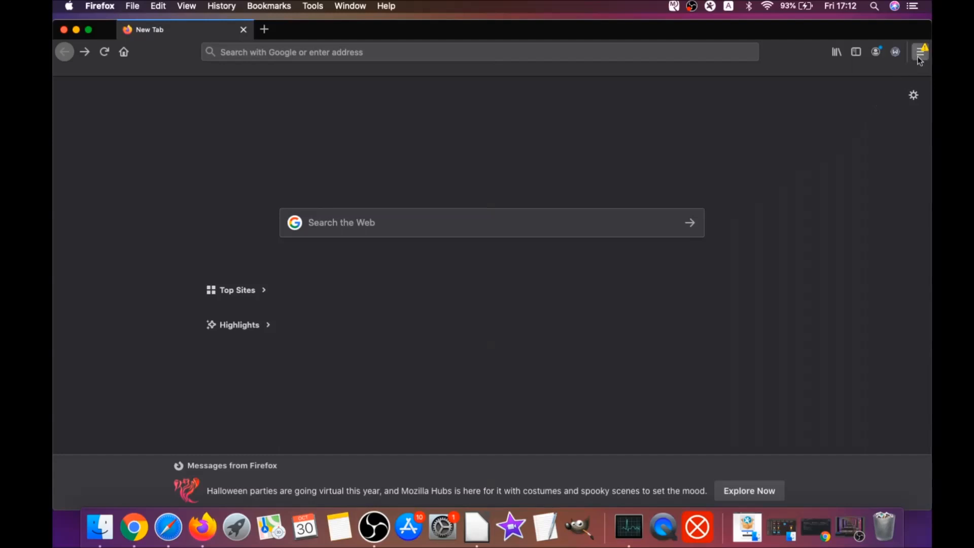
left_click(919, 52)
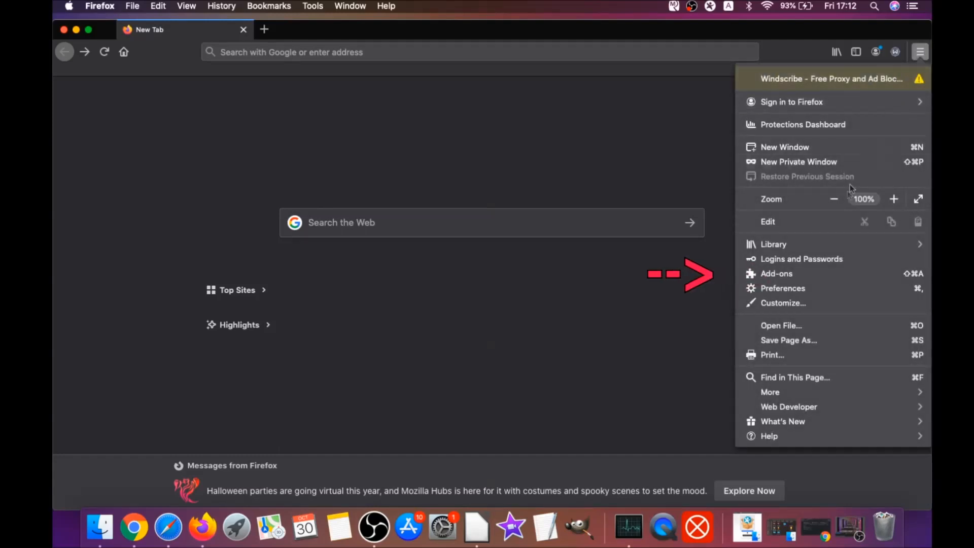
left_click(775, 274)
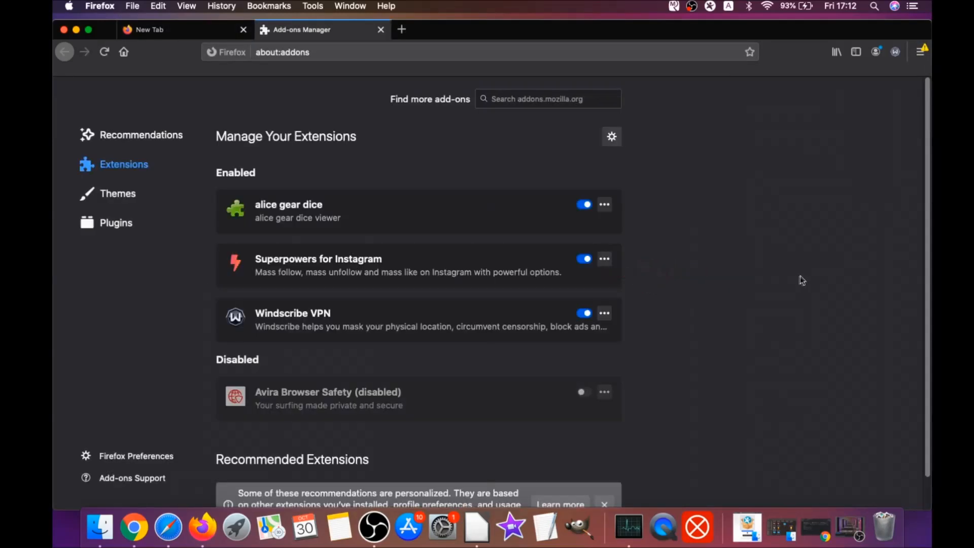
mouse_move(118, 172)
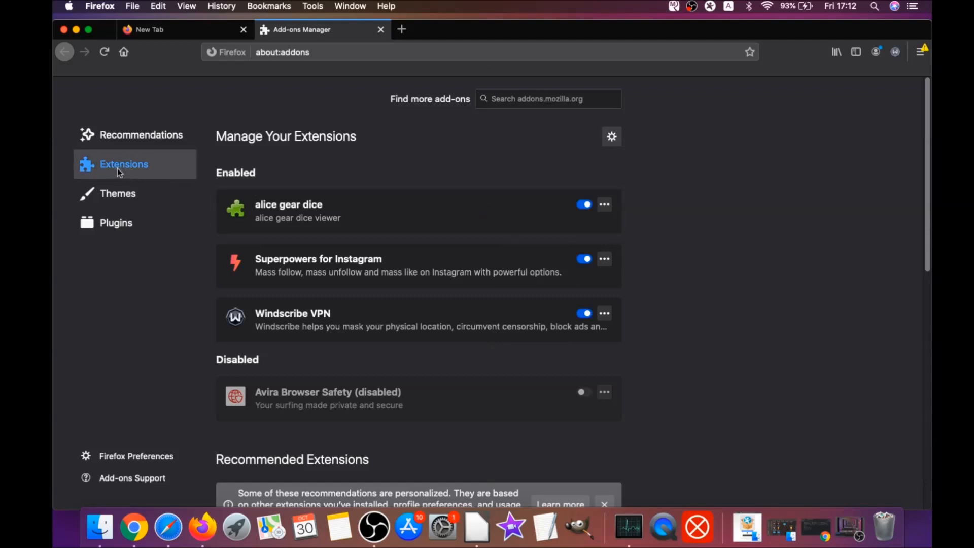
mouse_move(310, 265)
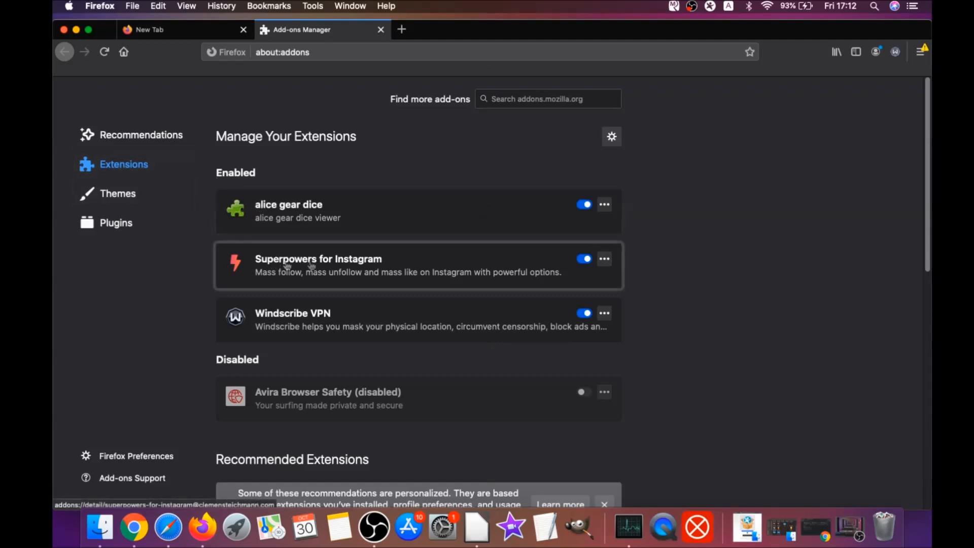
left_click(582, 258)
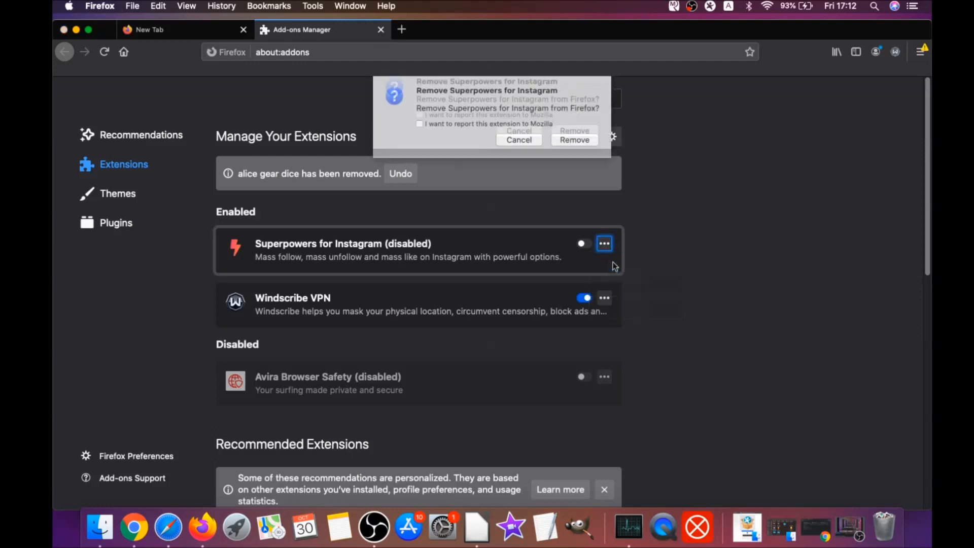
left_click(574, 140)
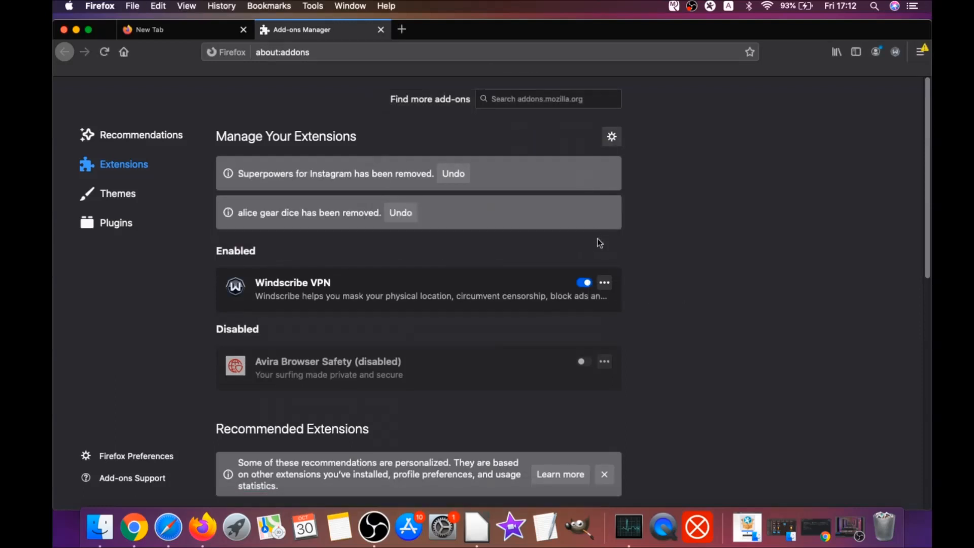
Step: Load about:support and refresh Firefox back to its default state
left_click(283, 52)
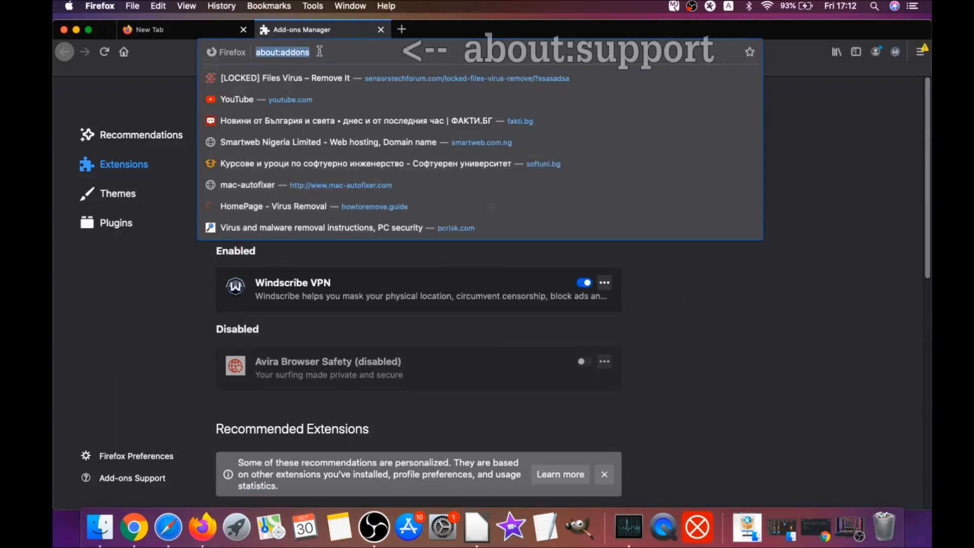
type("a")
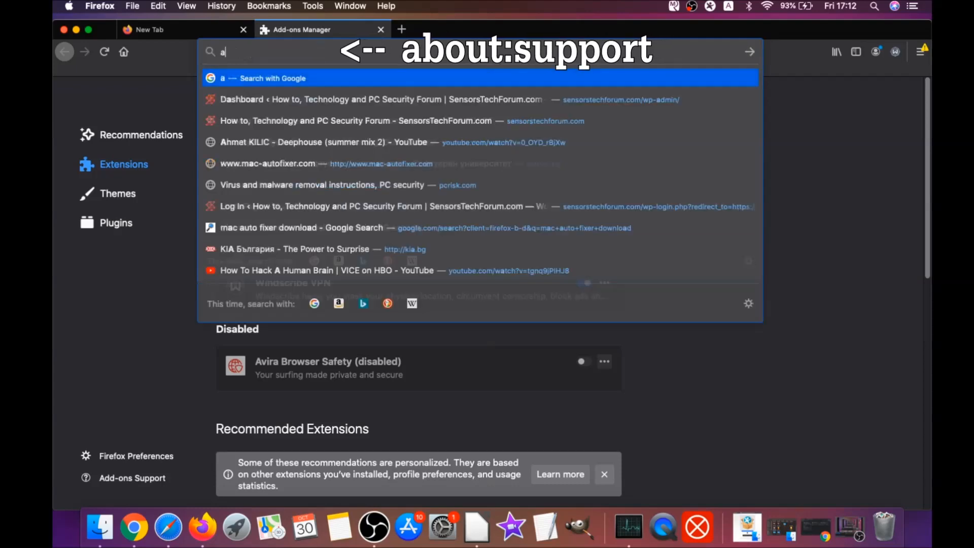
type("bout:support")
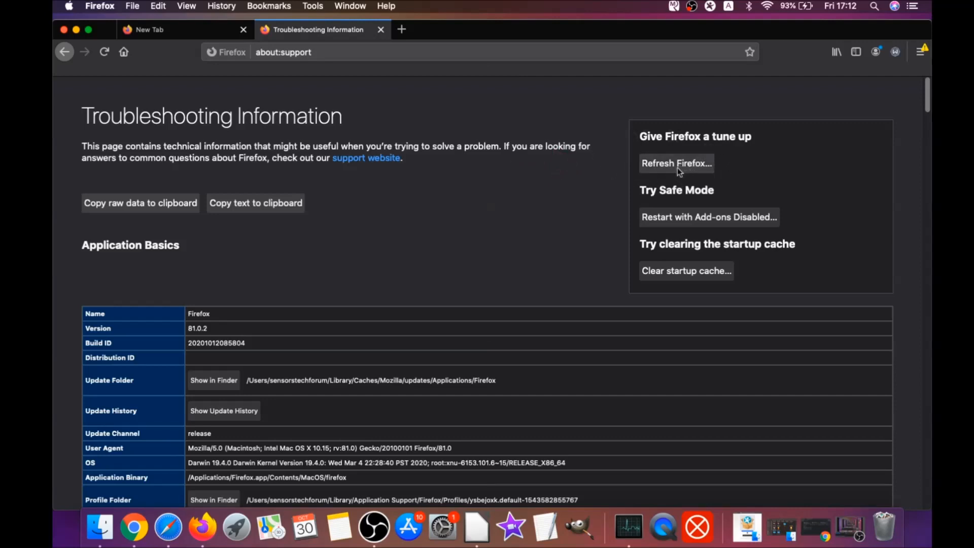
left_click(676, 163)
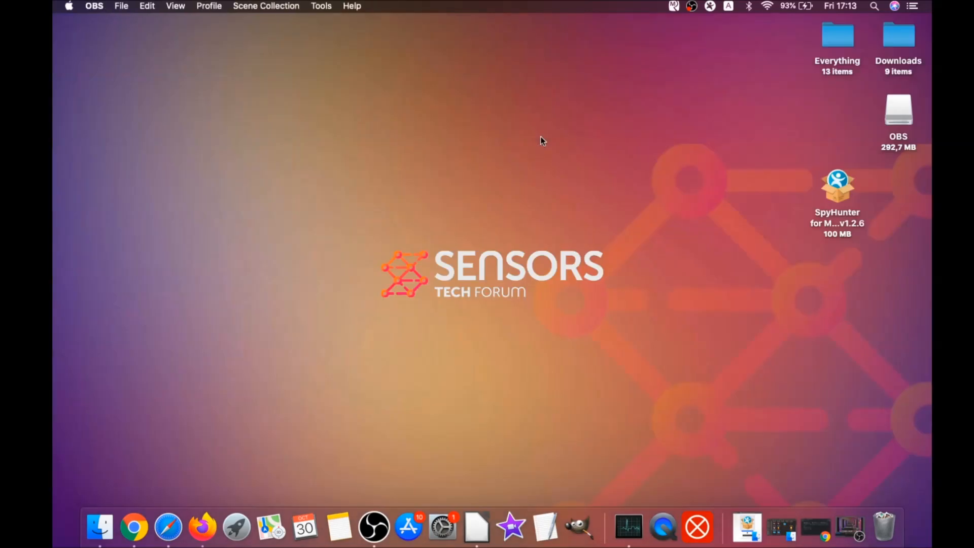
mouse_move(486, 244)
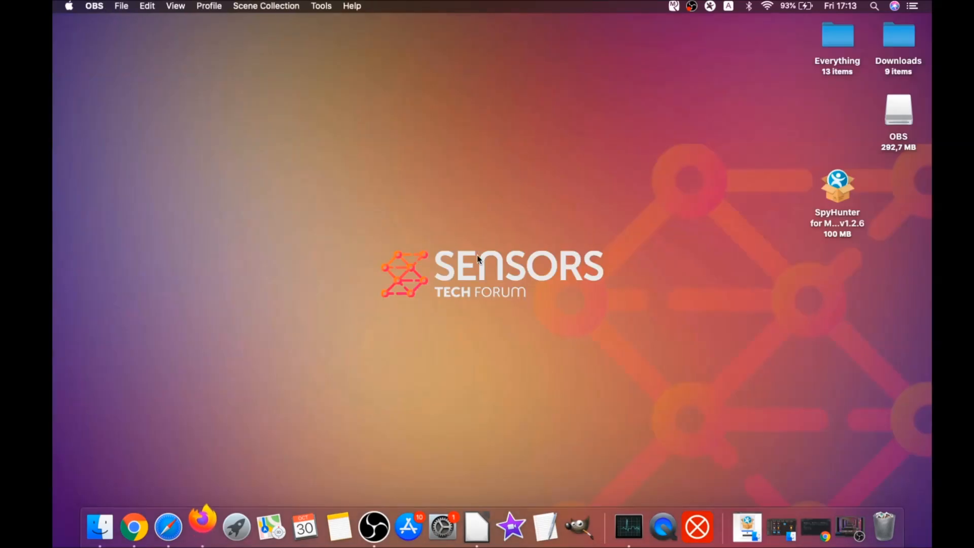
left_click(202, 527)
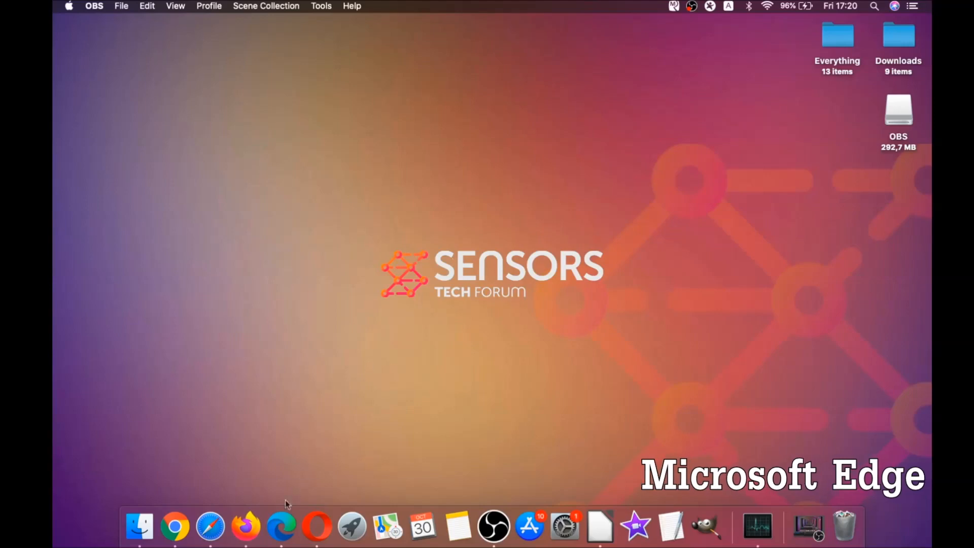
Step: Launch Edge and clear its browsing data for All Time, leaving passwords out
left_click(280, 527)
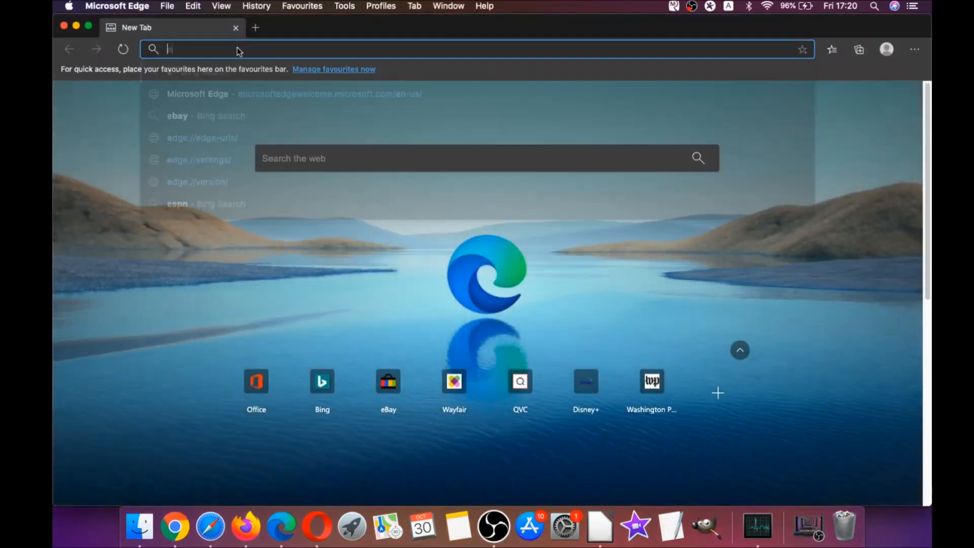
type("edge://version")
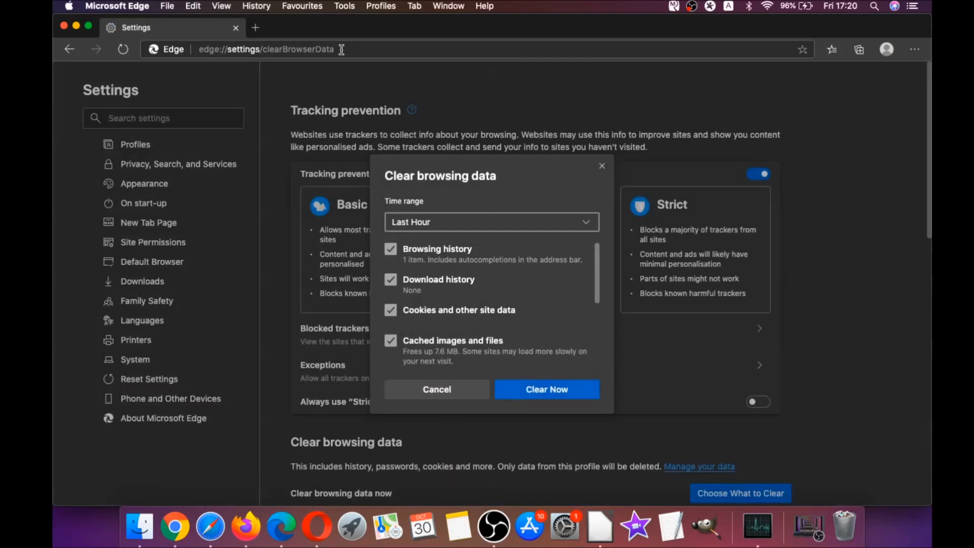
left_click(490, 222)
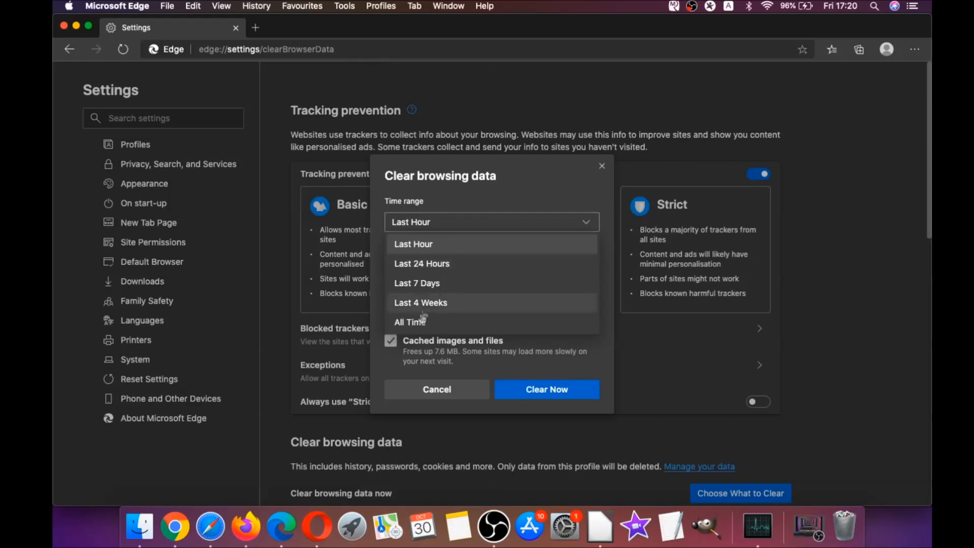
left_click(410, 322)
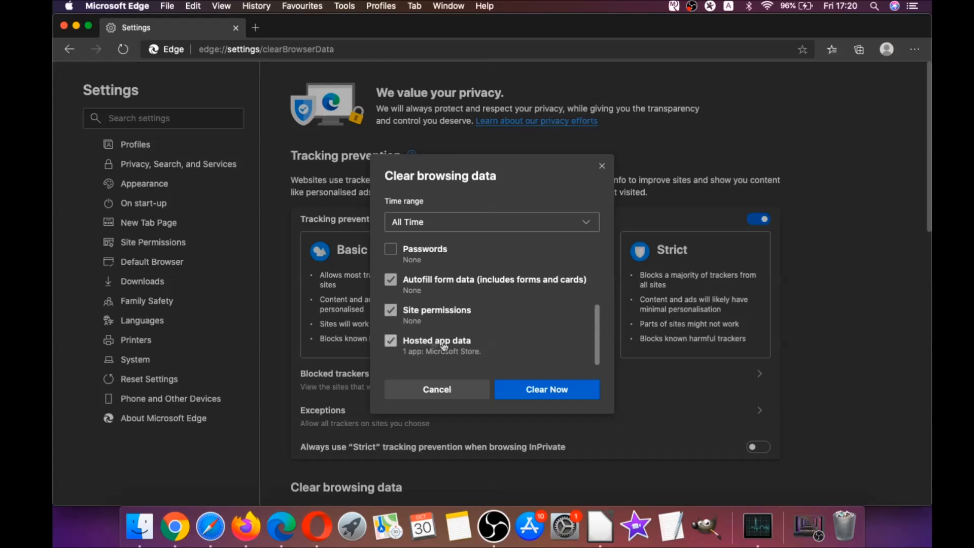
left_click(546, 389)
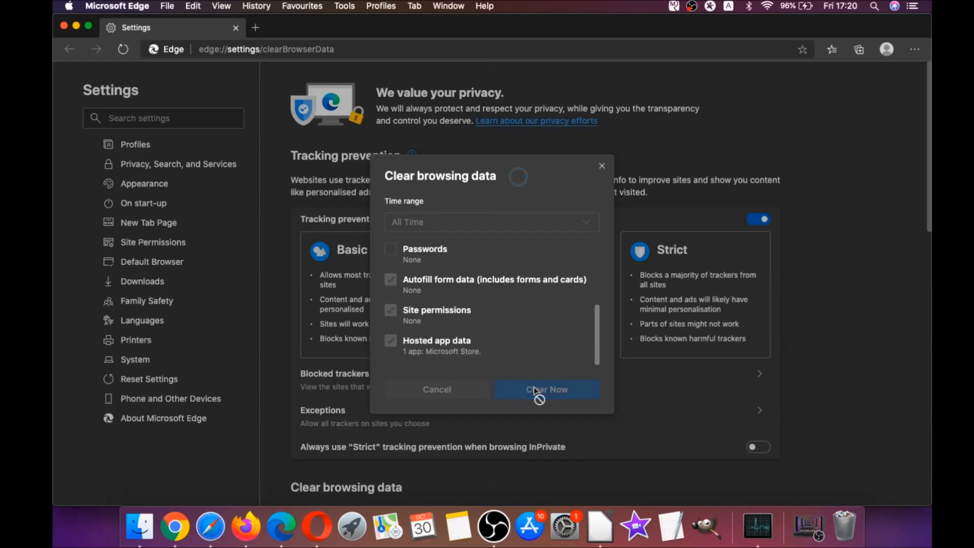
left_click(545, 389)
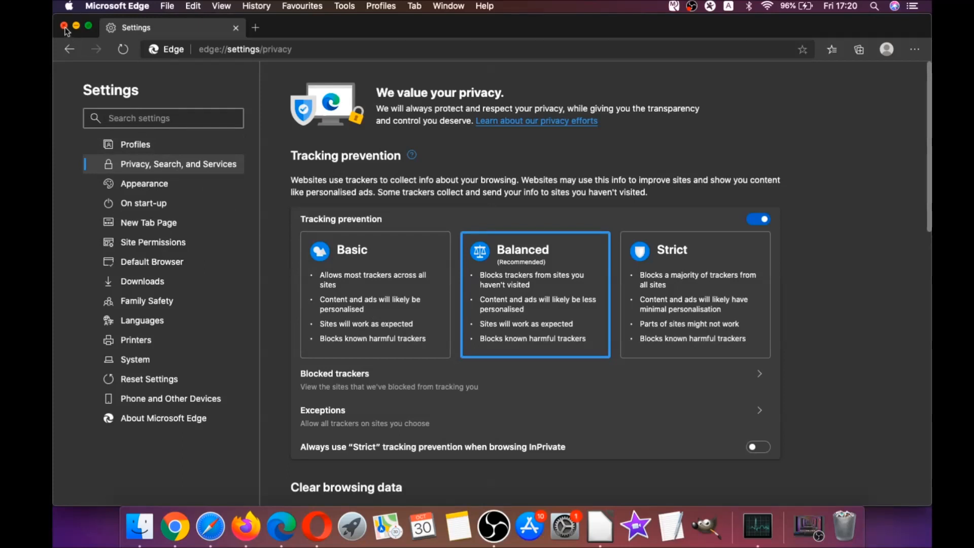
Step: Close the Edge window and launch Opera from the Dock
left_click(64, 27)
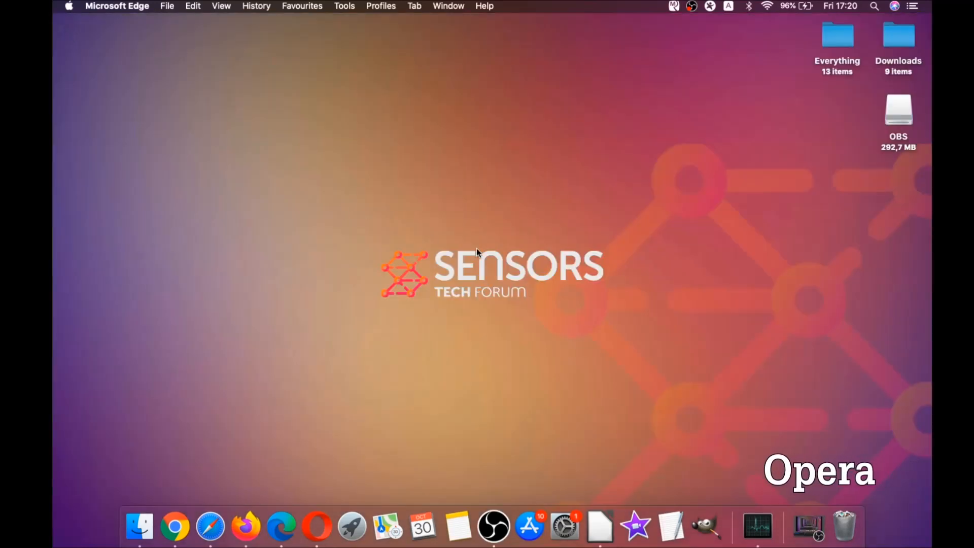
mouse_move(316, 526)
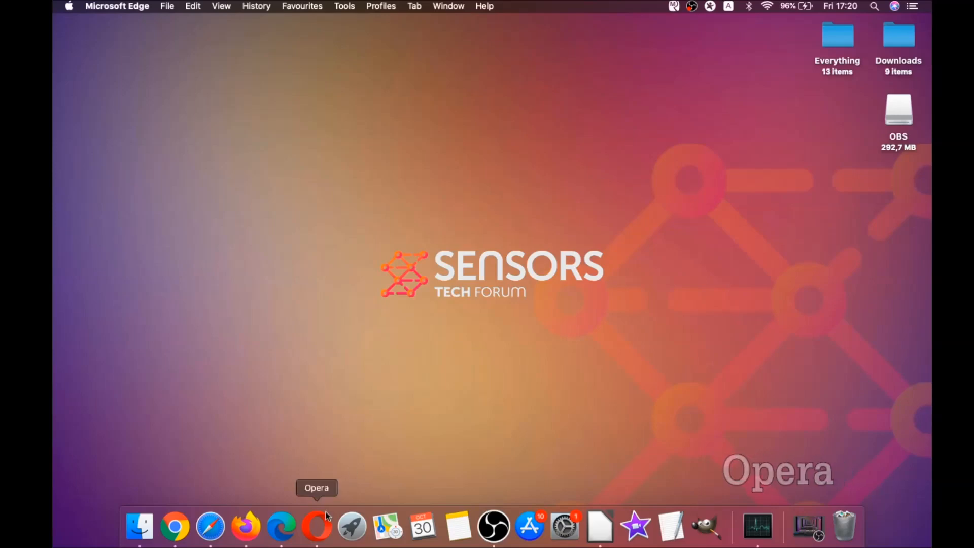
left_click(316, 526)
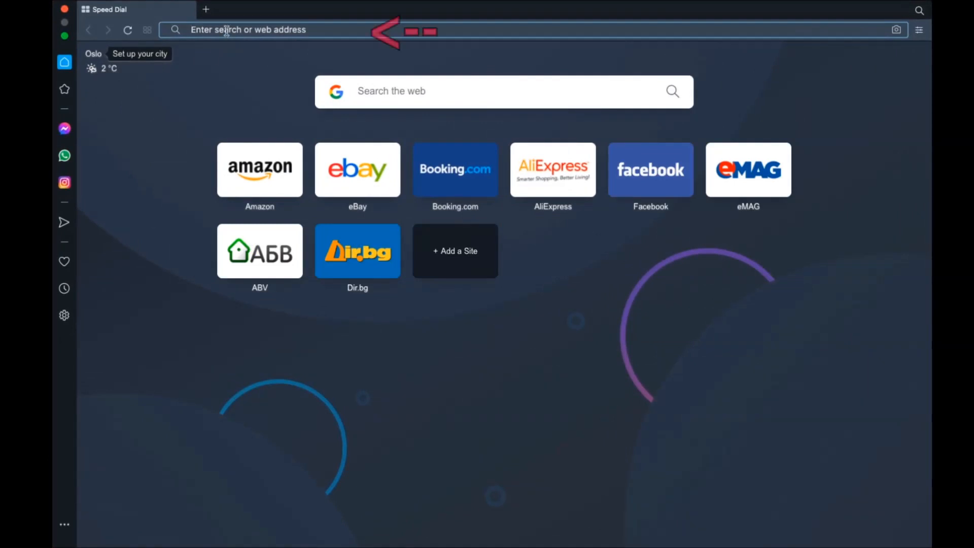
Step: Clear Opera's browsing data from opera://settings/clearBrowserData, adding Site Settings under Advanced
type("opera://settings/clearB")
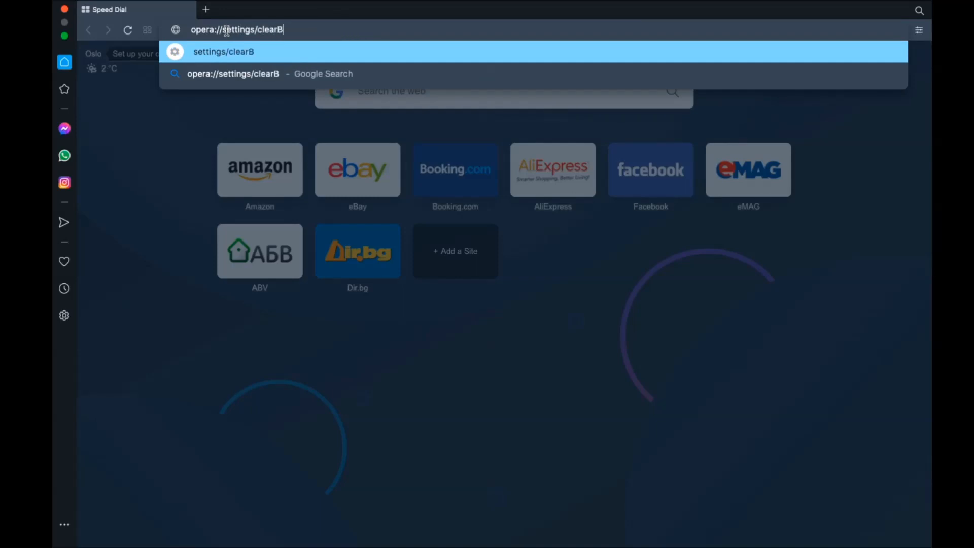
type("rowserData")
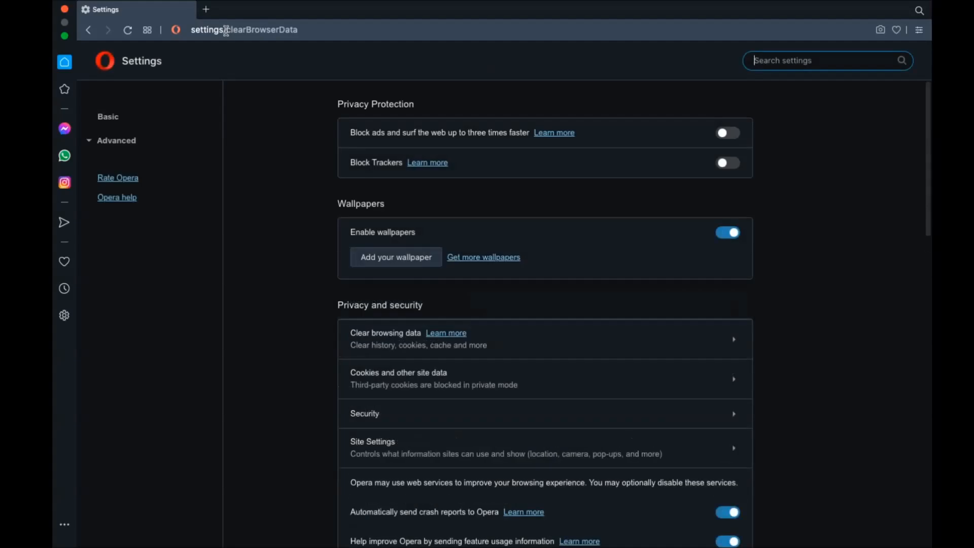
left_click(385, 338)
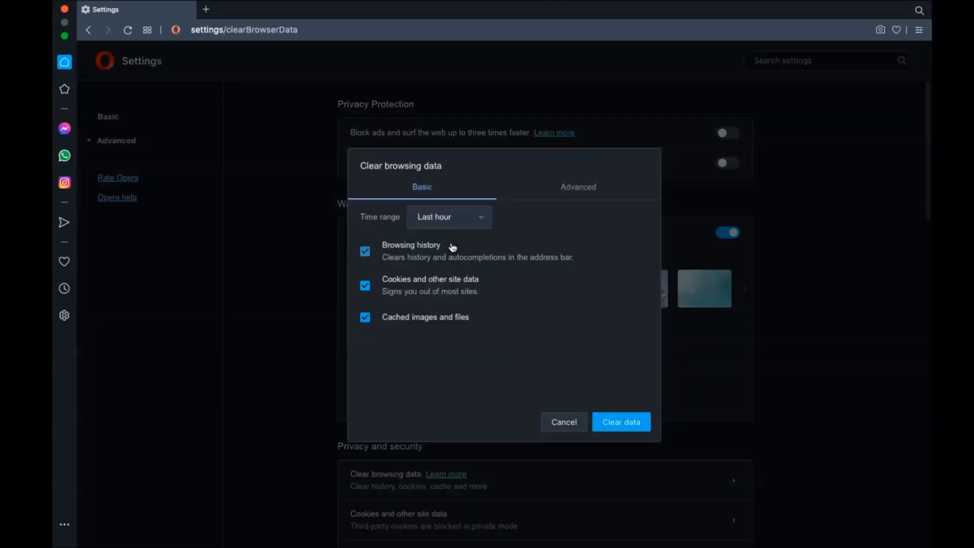
left_click(447, 216)
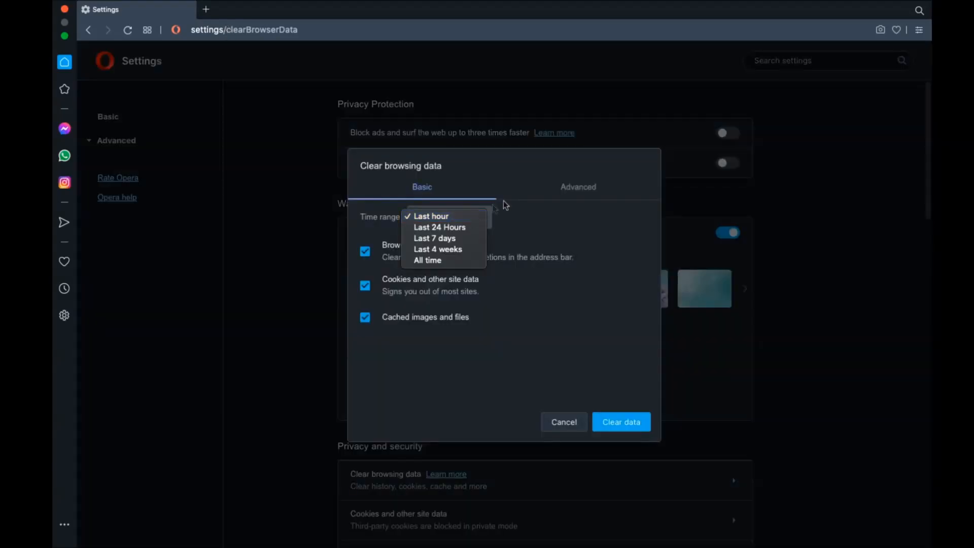
left_click(576, 187)
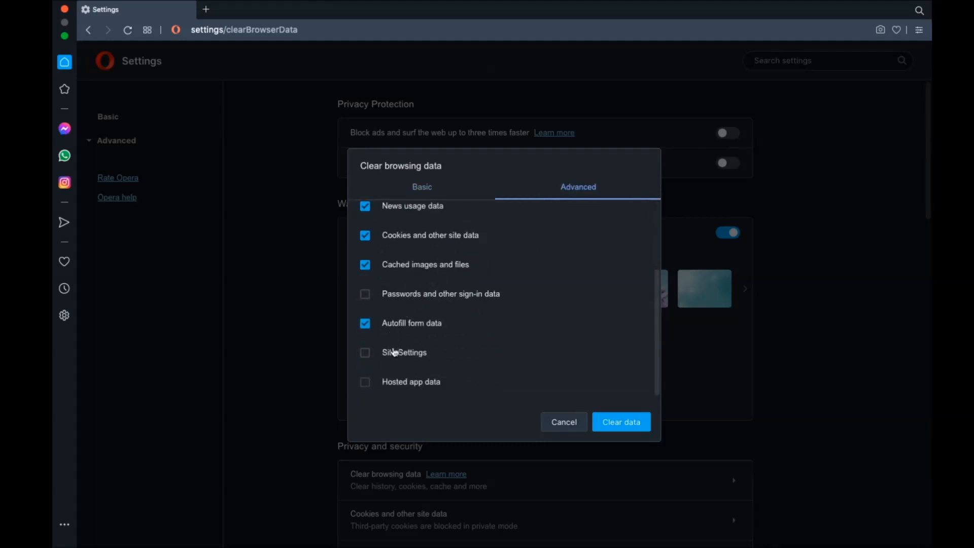
left_click(364, 352)
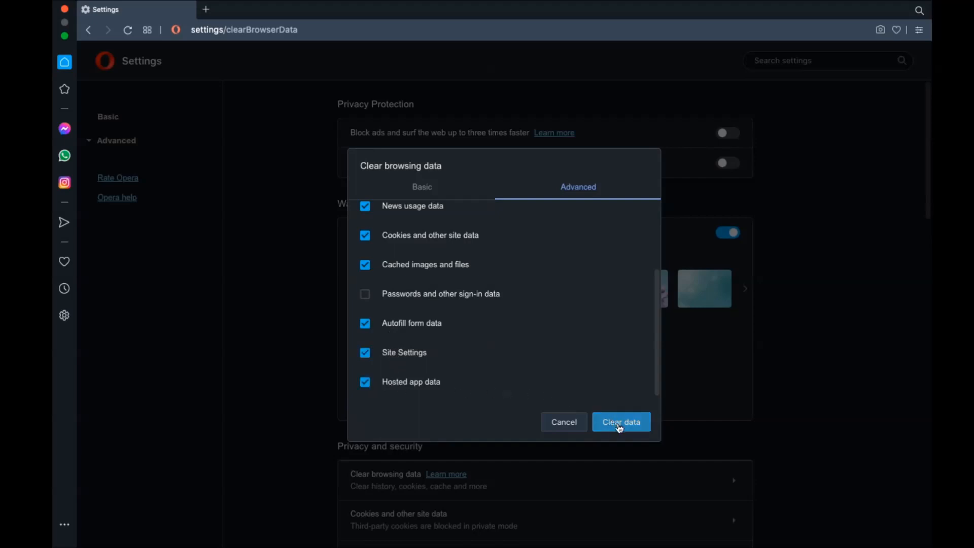
left_click(620, 421)
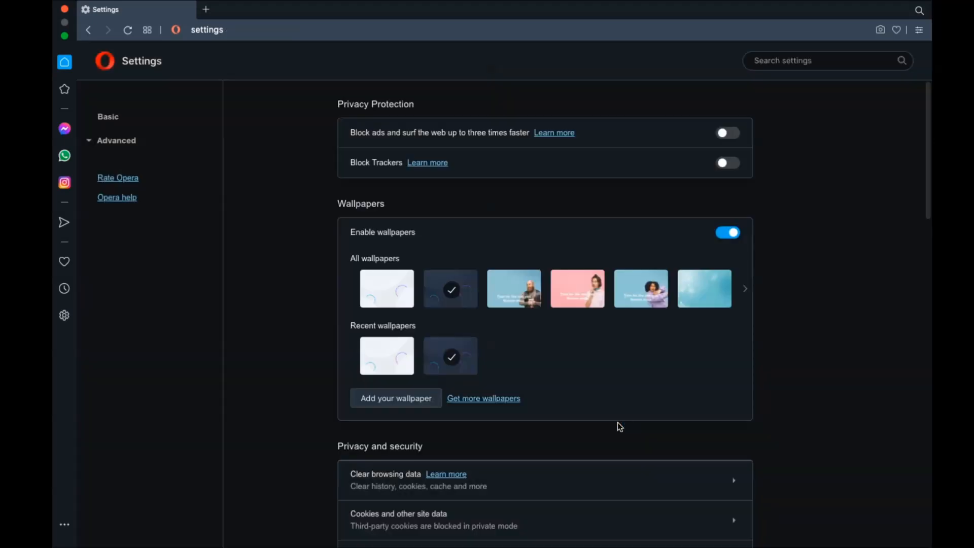